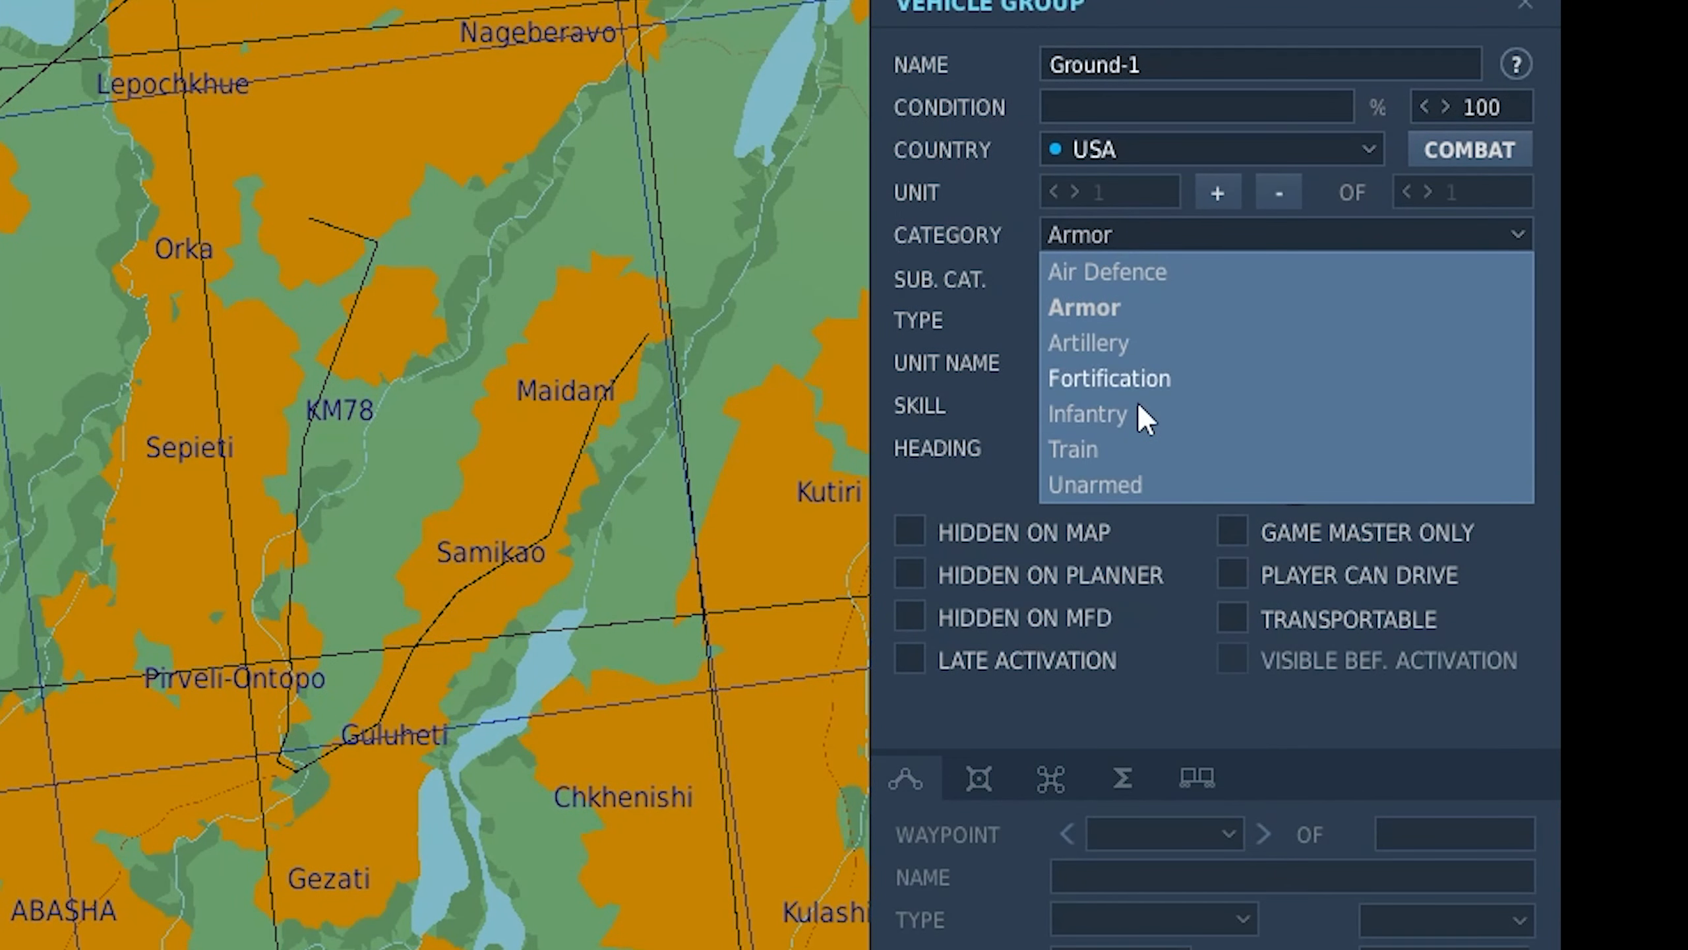
Step: Choose a unit category for the USA vehicle group Ground-1
left_click(1109, 379)
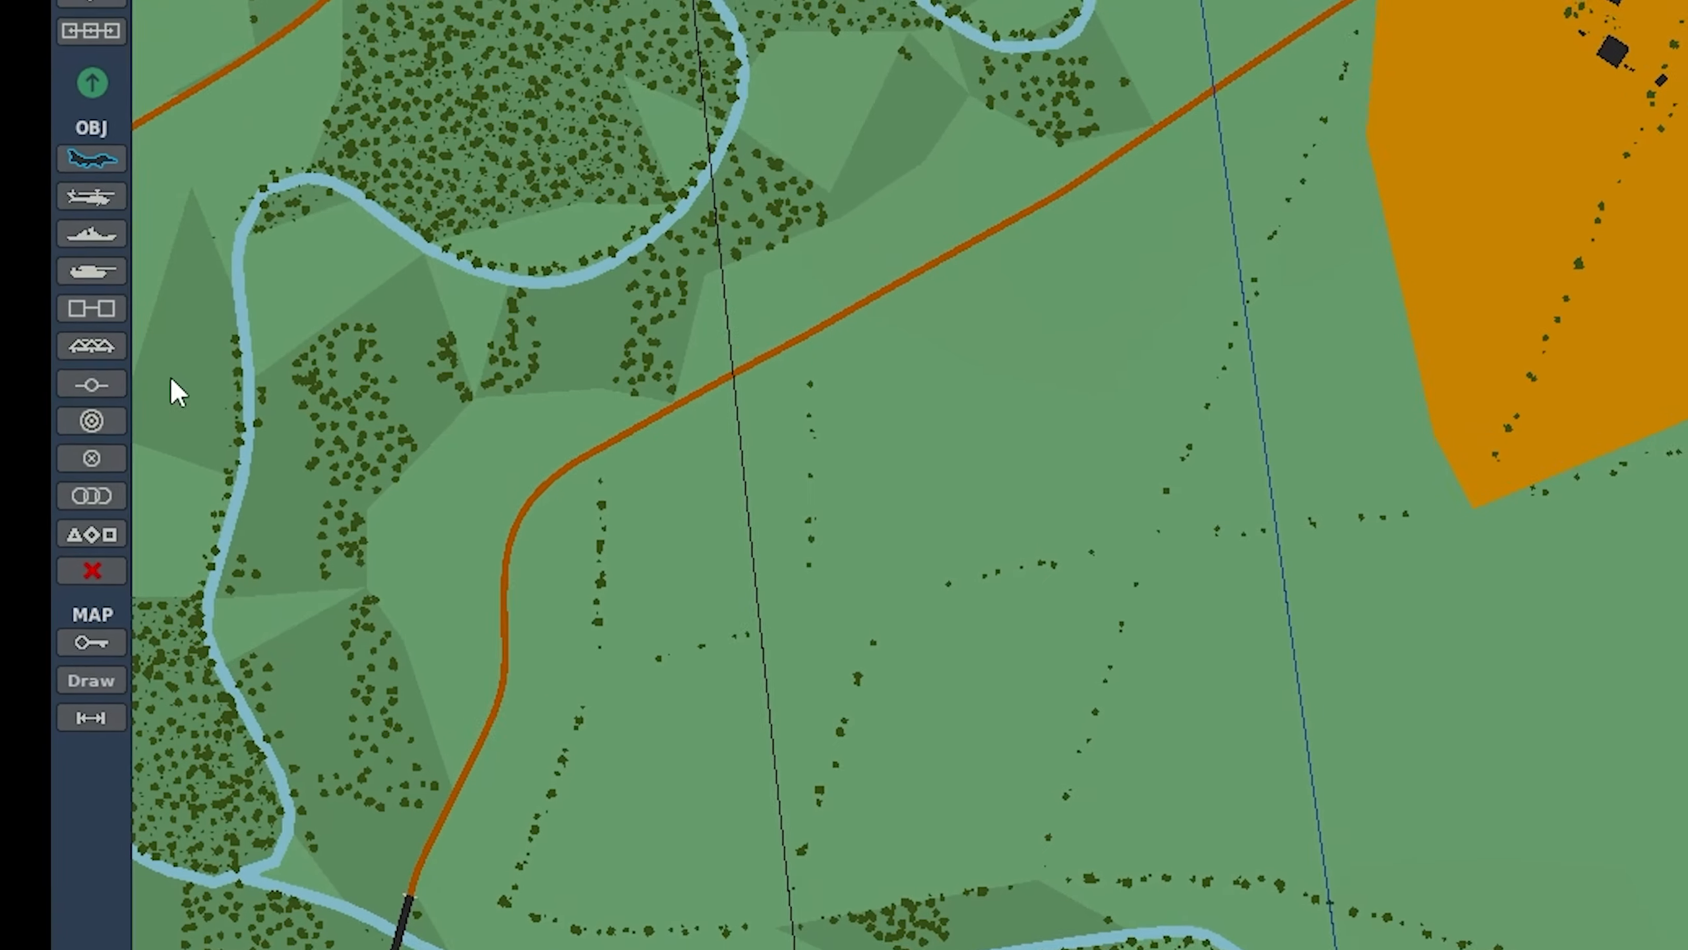
mouse_move(91, 344)
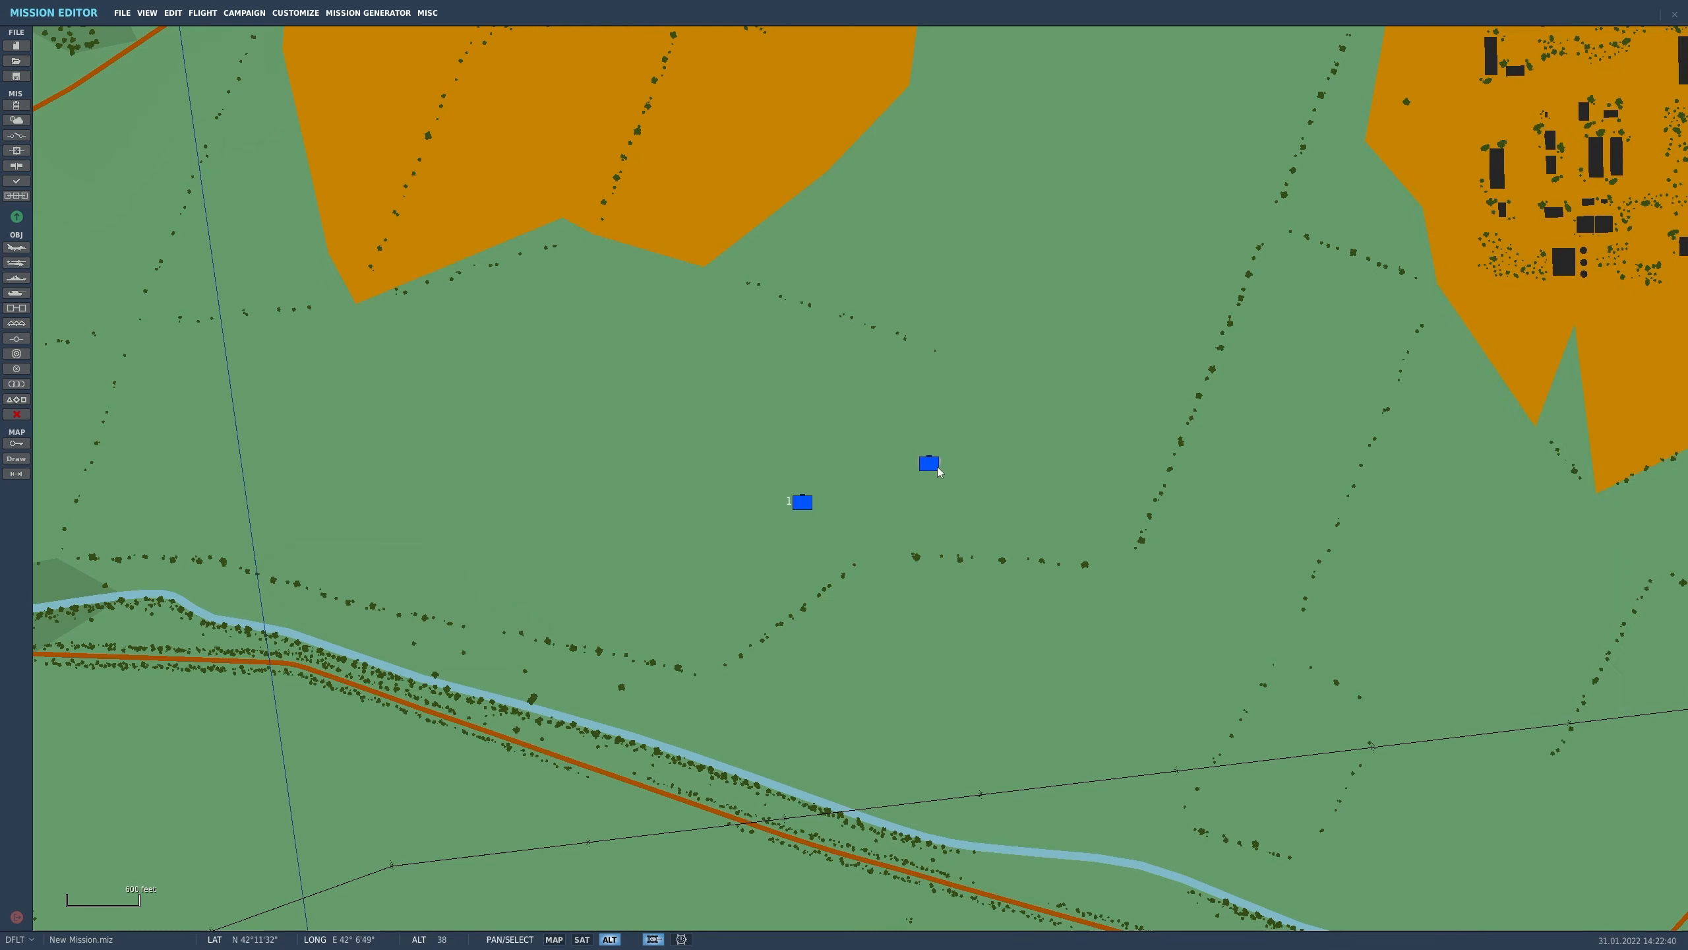
Step: Place a USA static structure, Static Farm A-1 of type Farm A, near the town
left_click(929, 463)
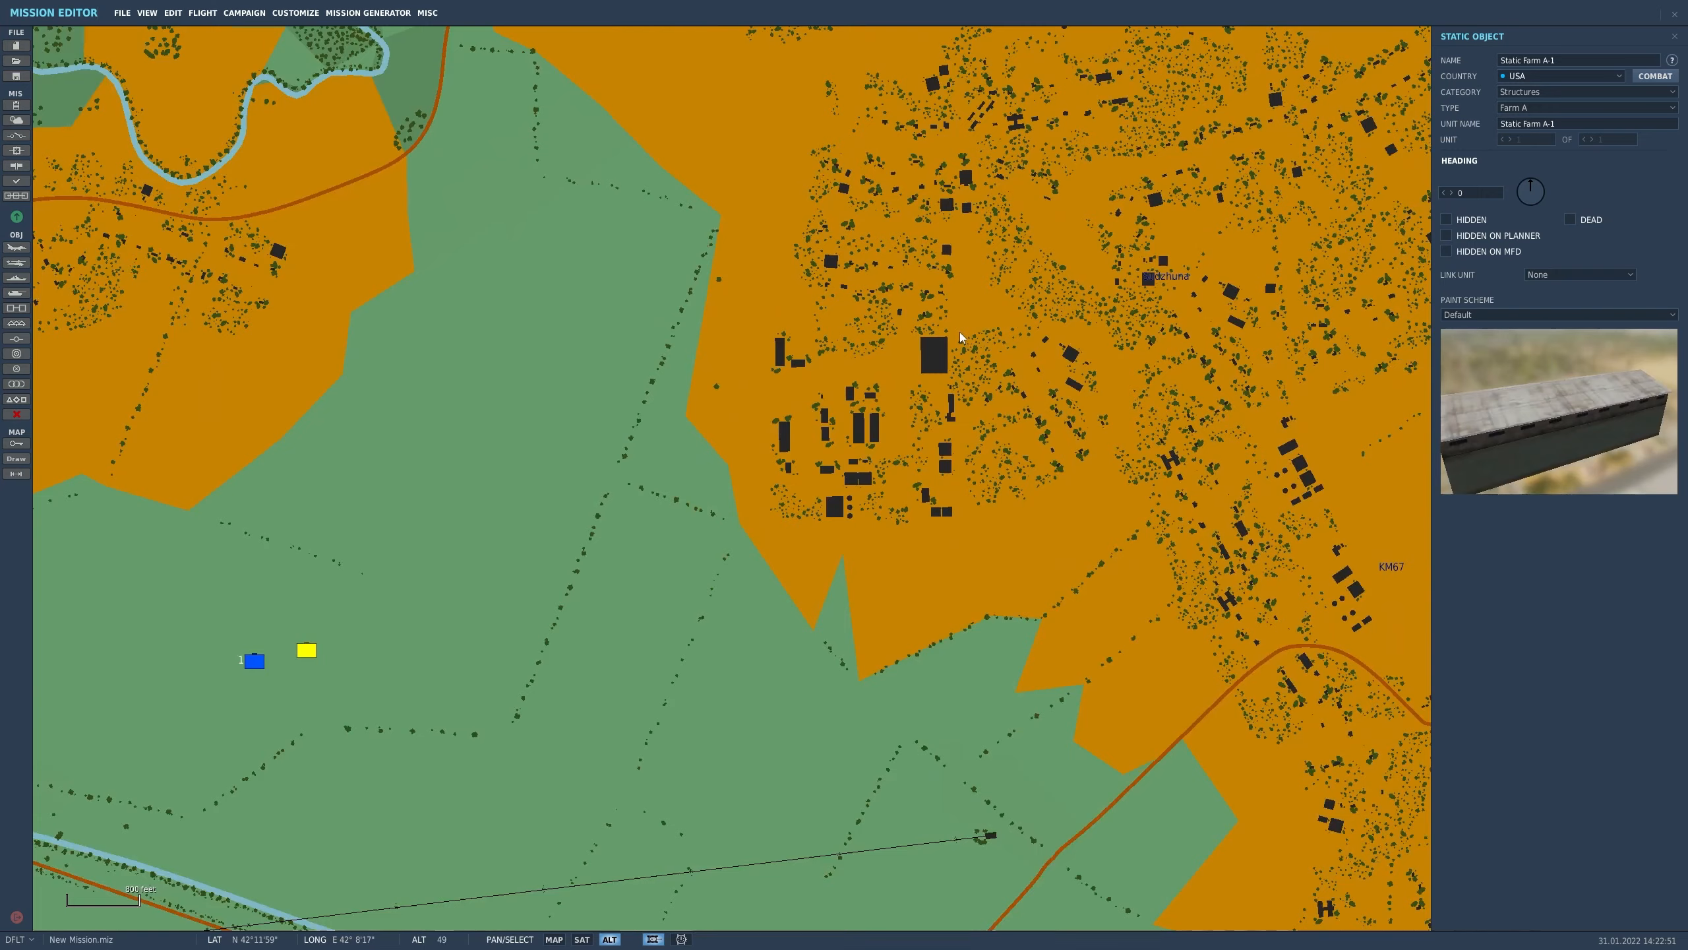
Step: Zoom the map toward the building to be assigned as trigger zone uniwersam_a_new
scroll("down", 3)
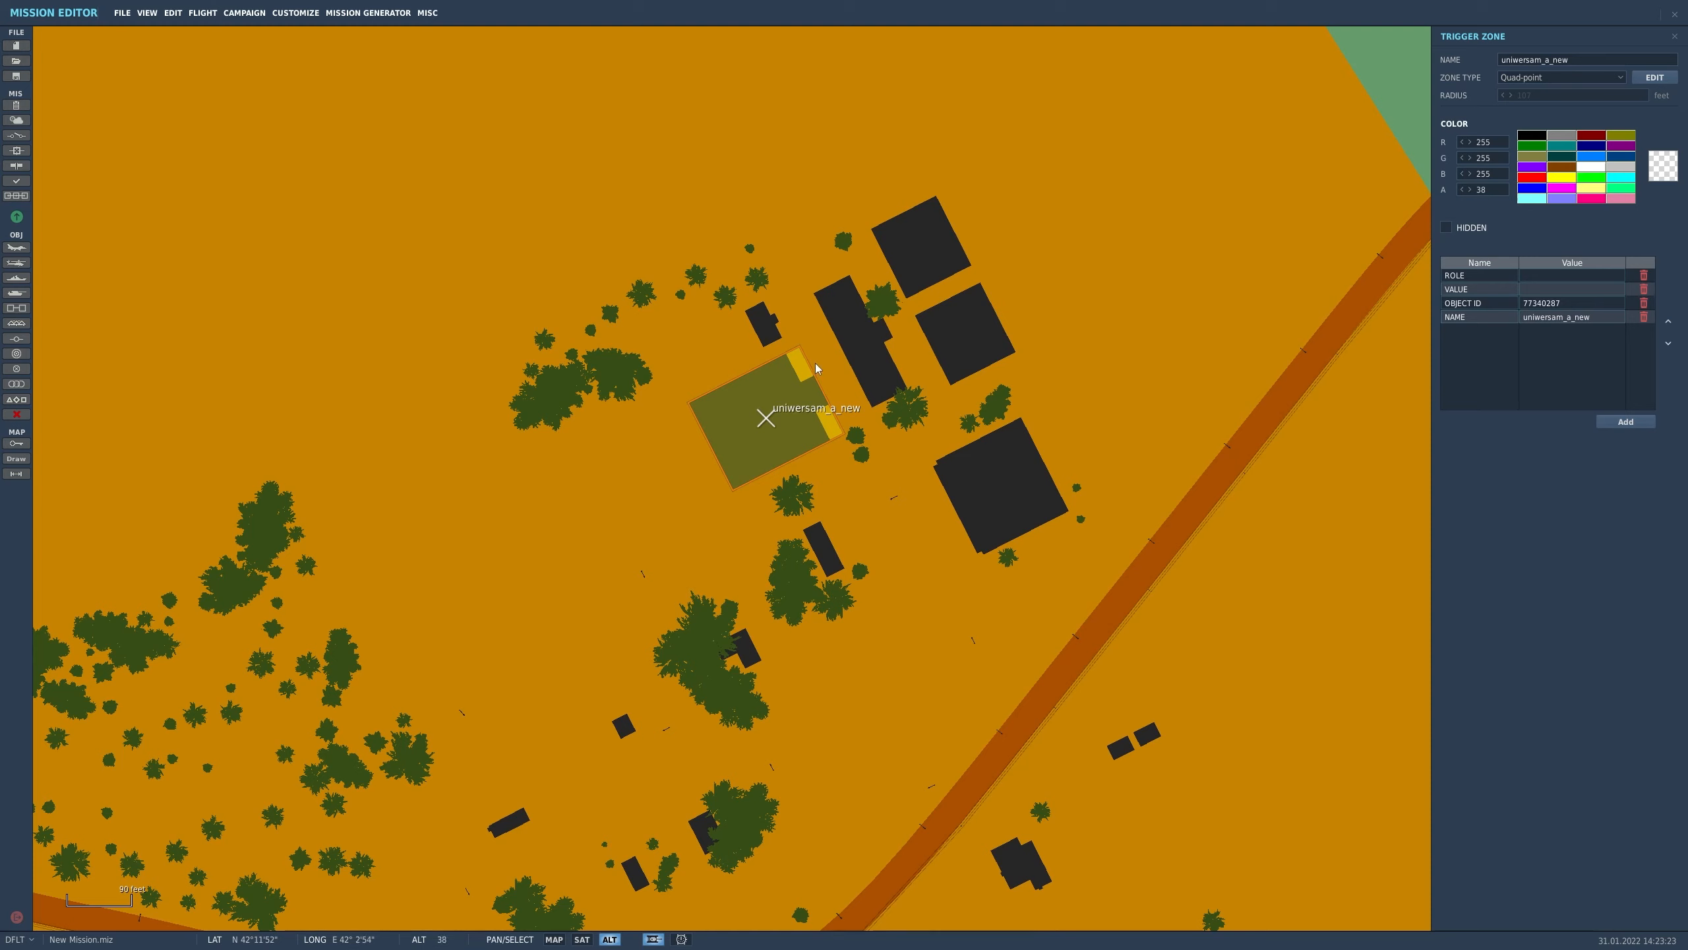
mouse_move(812, 455)
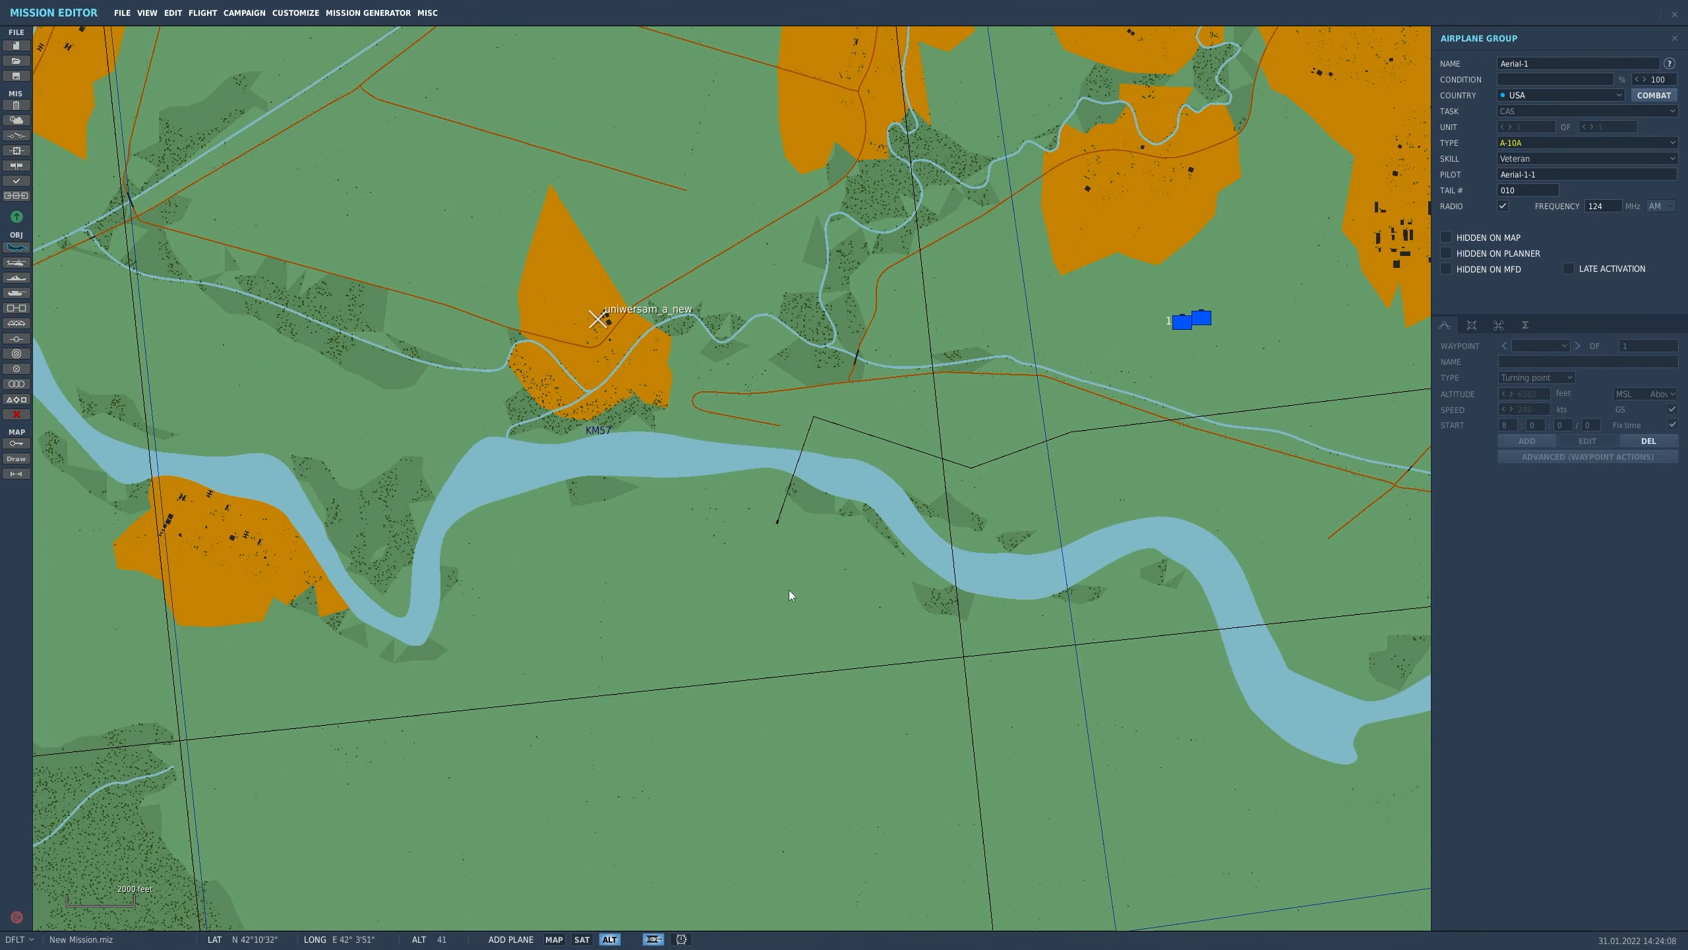
Step: Place A-10C II player flight Aerial-1 and create a custom payload Mk84s with bombs on its pylons
left_click(1583, 142)
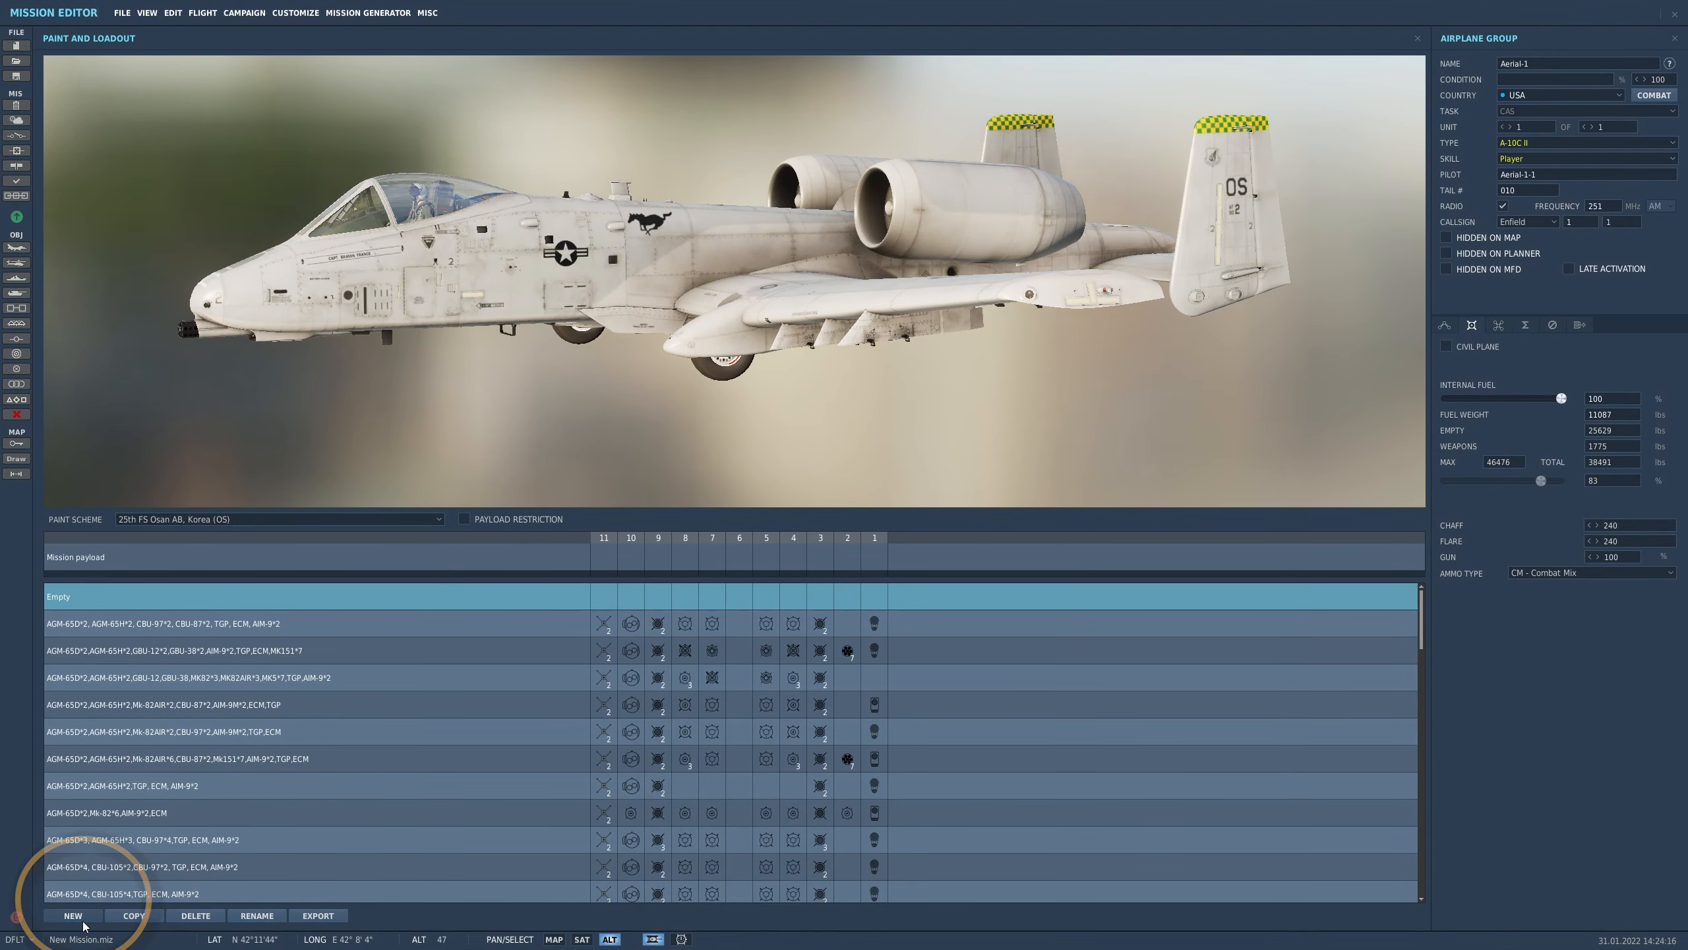
left_click(73, 915)
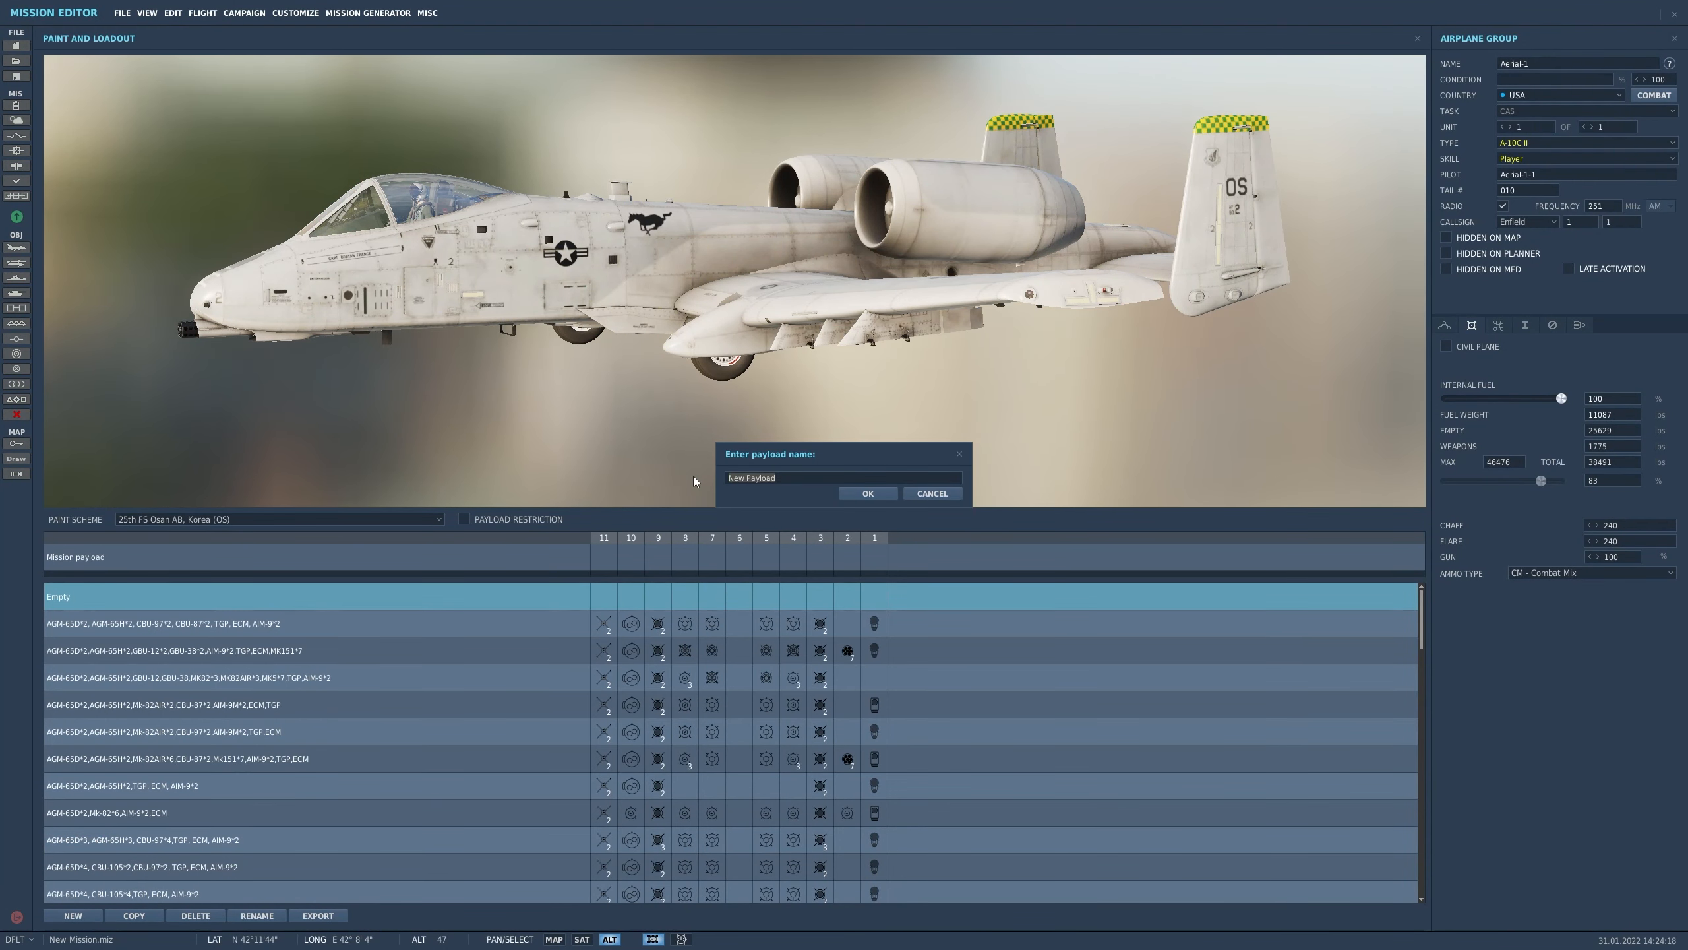
left_click(867, 493)
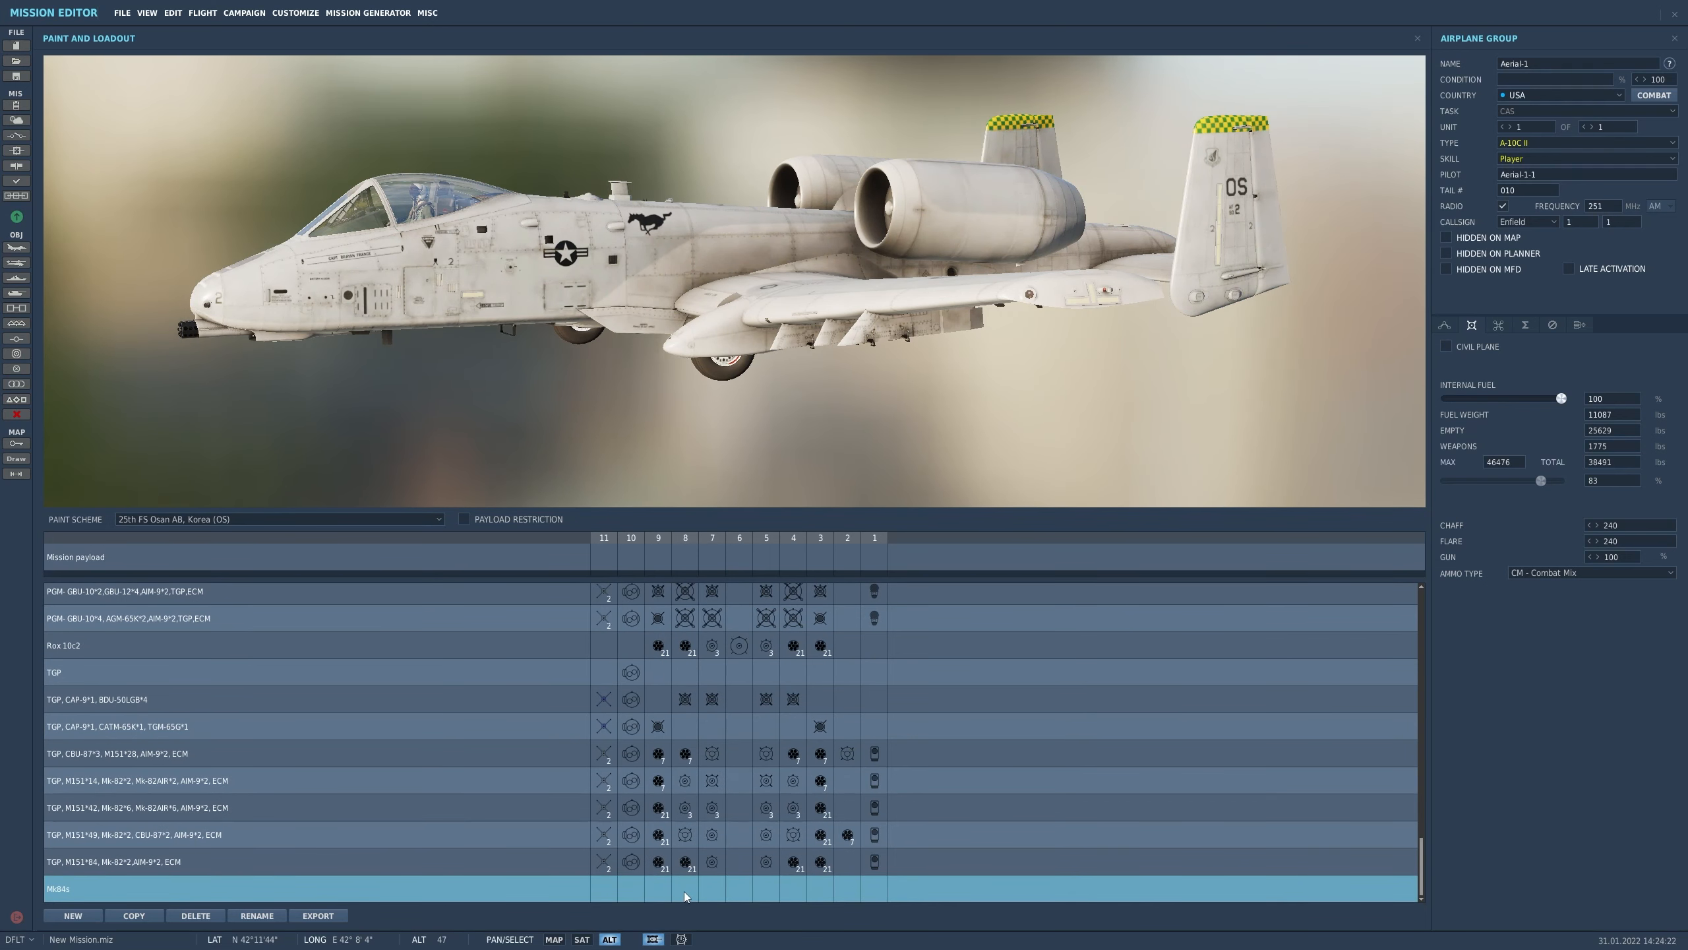
right_click(683, 887)
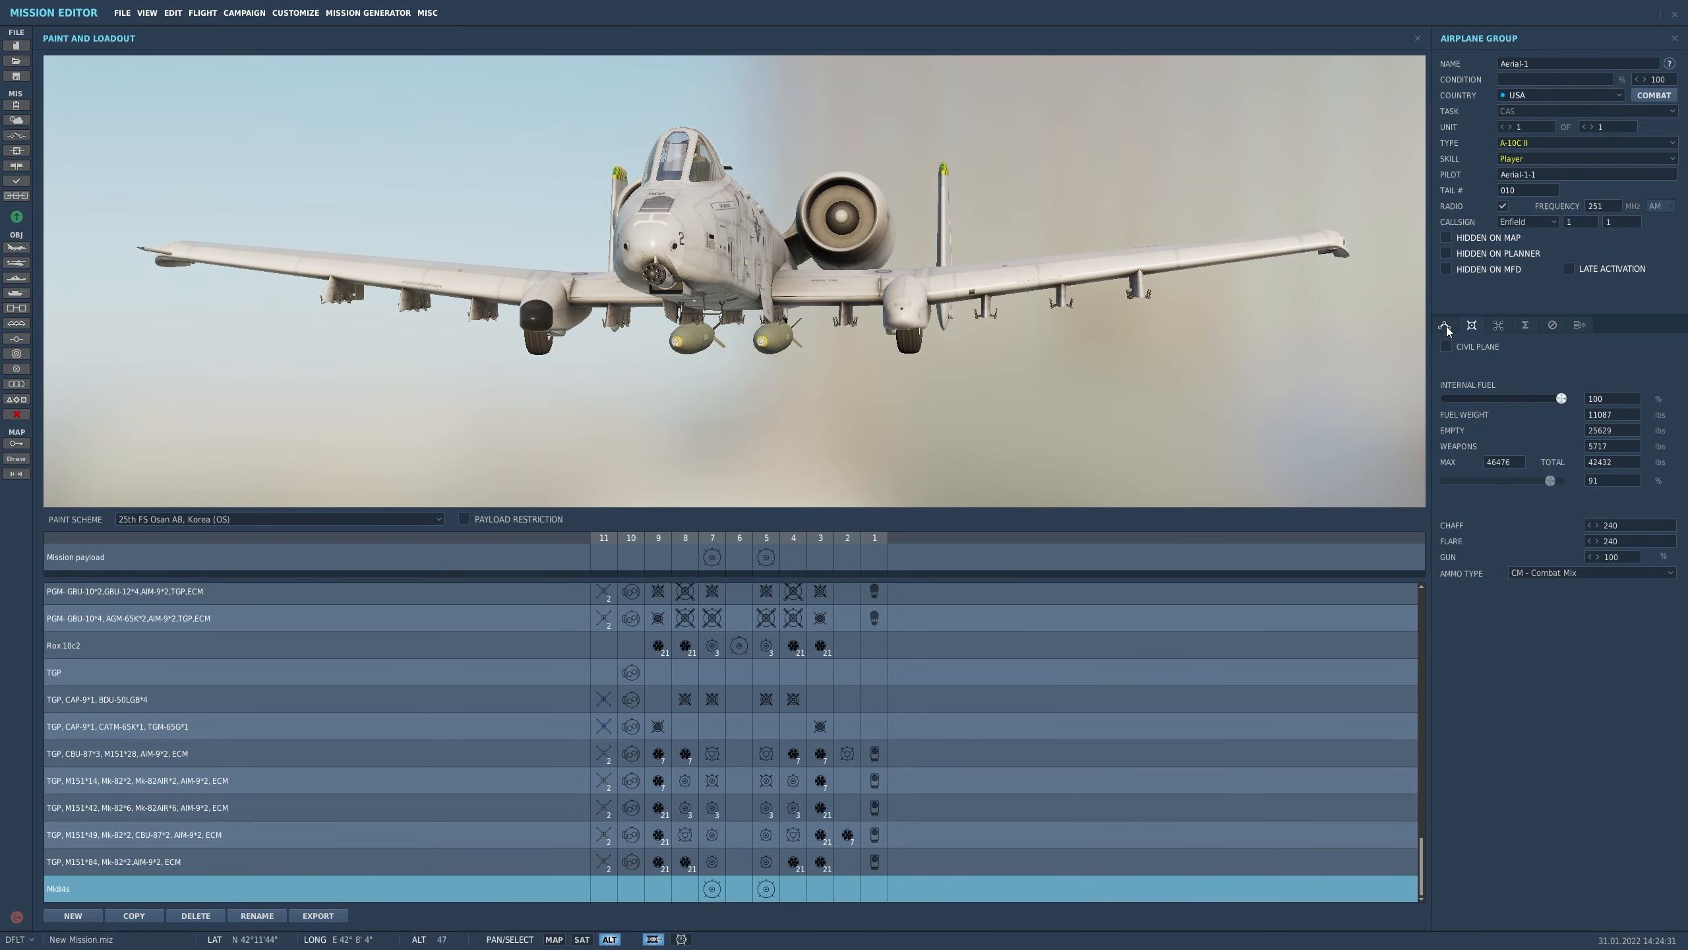
Step: Give the flight the Hawg callsign and add waypoint 2 over zone uniwersam_a_new
left_click(1525, 220)
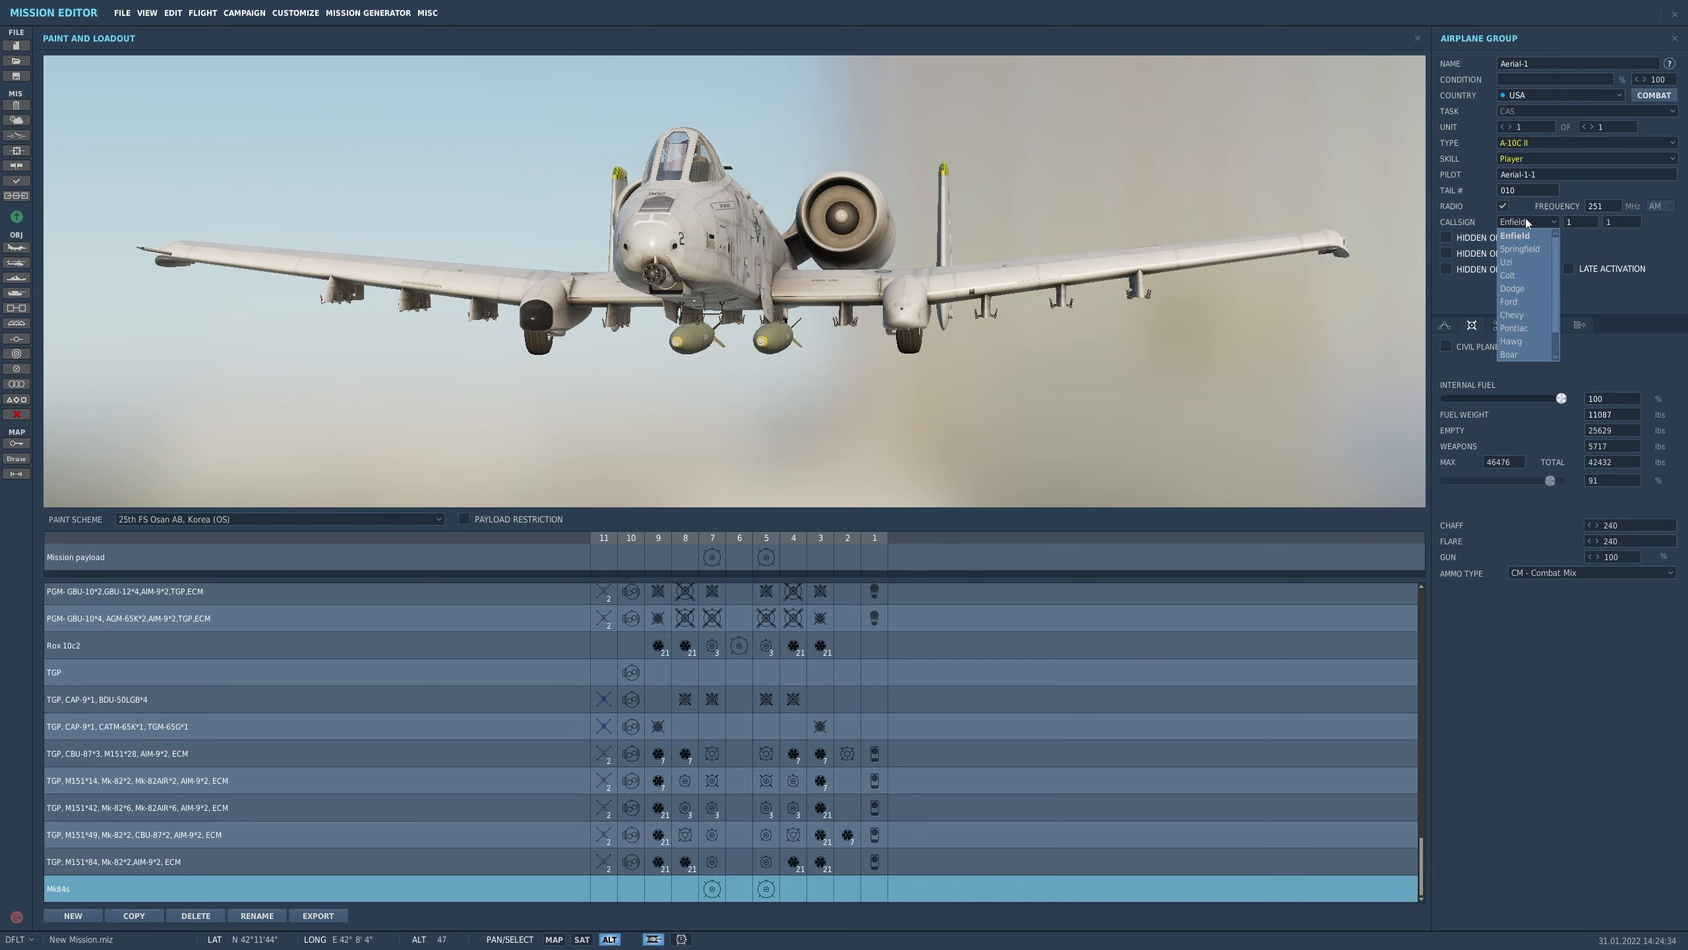
left_click(1513, 342)
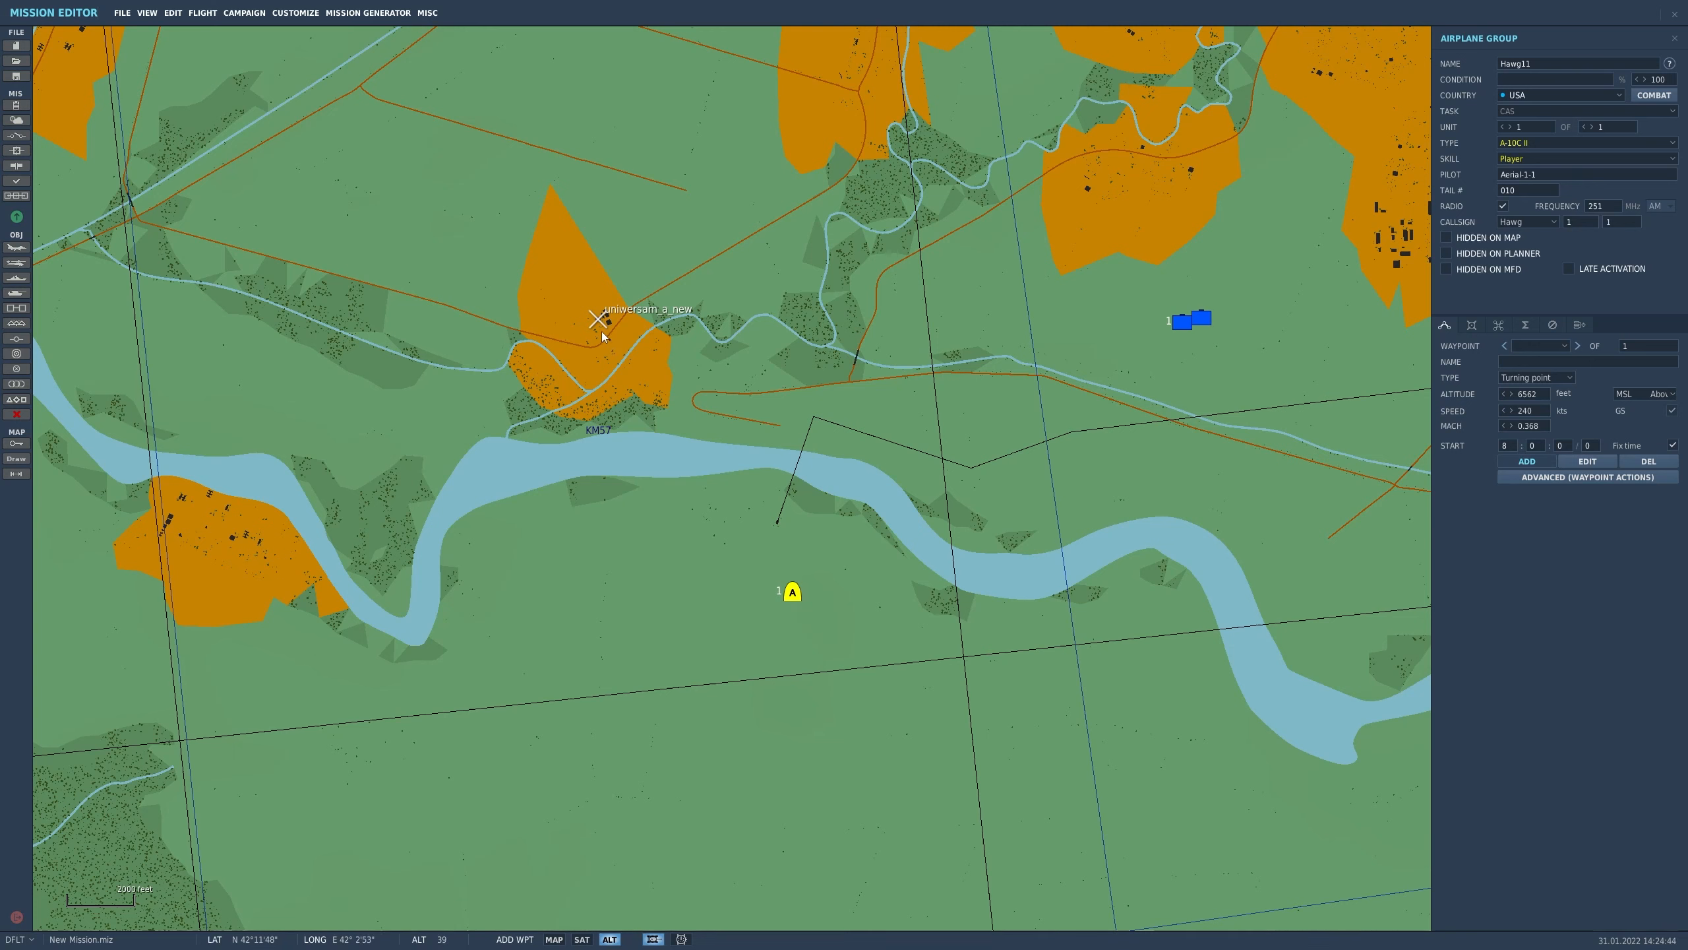
left_click(599, 319)
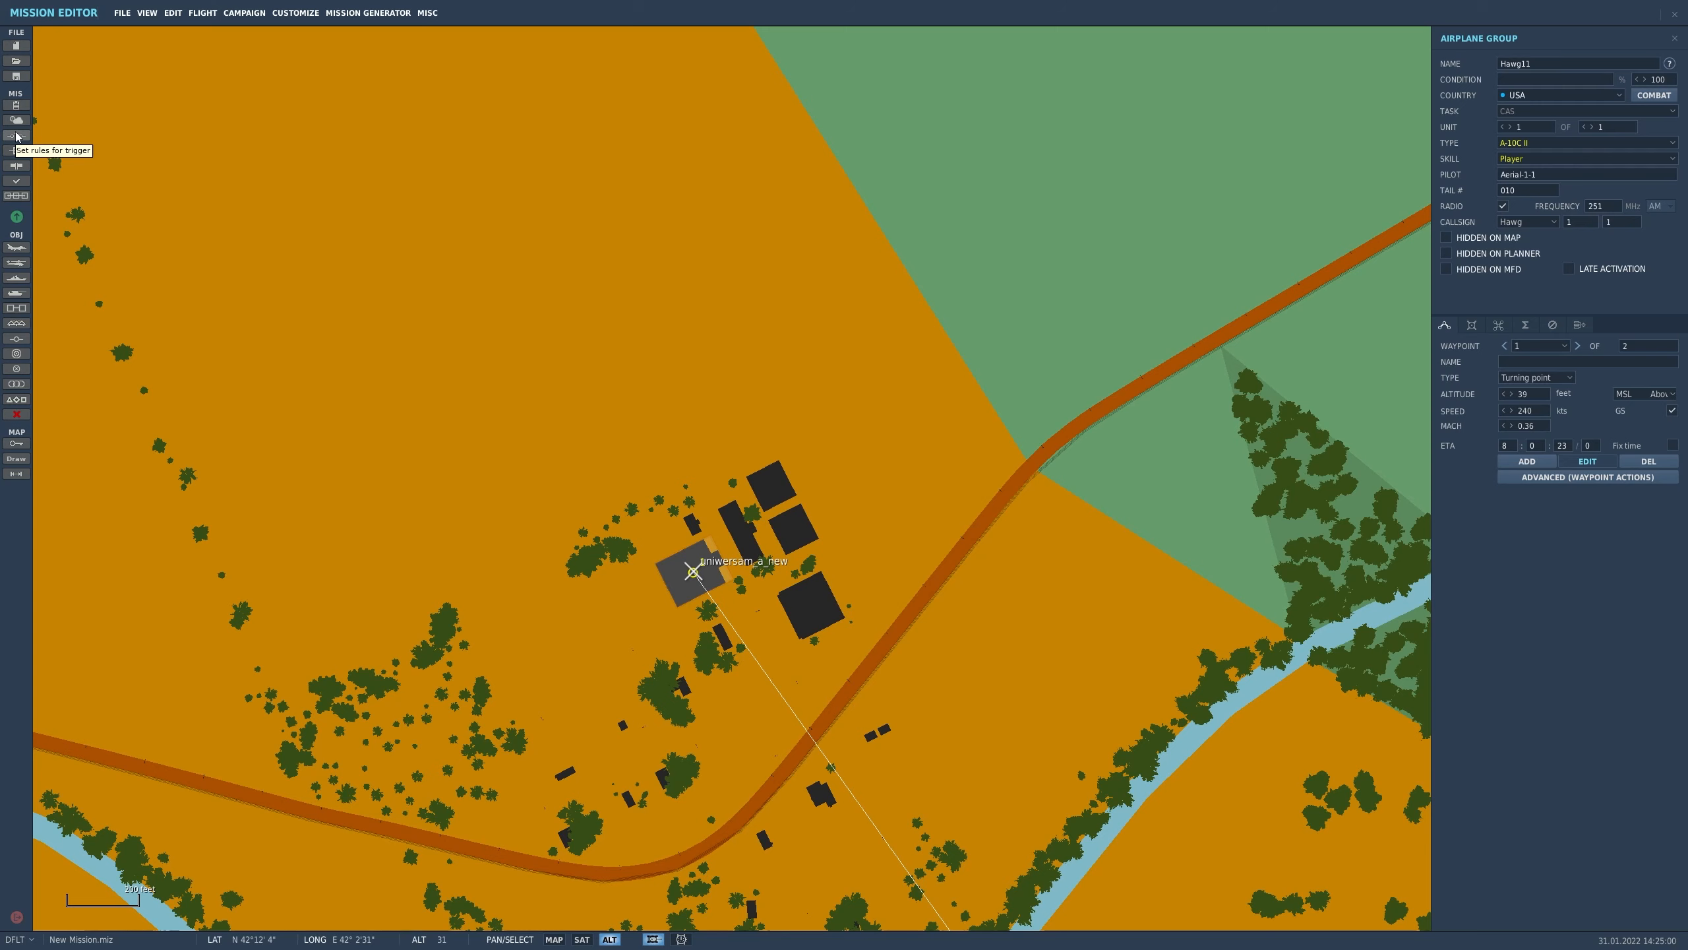
left_click(15, 135)
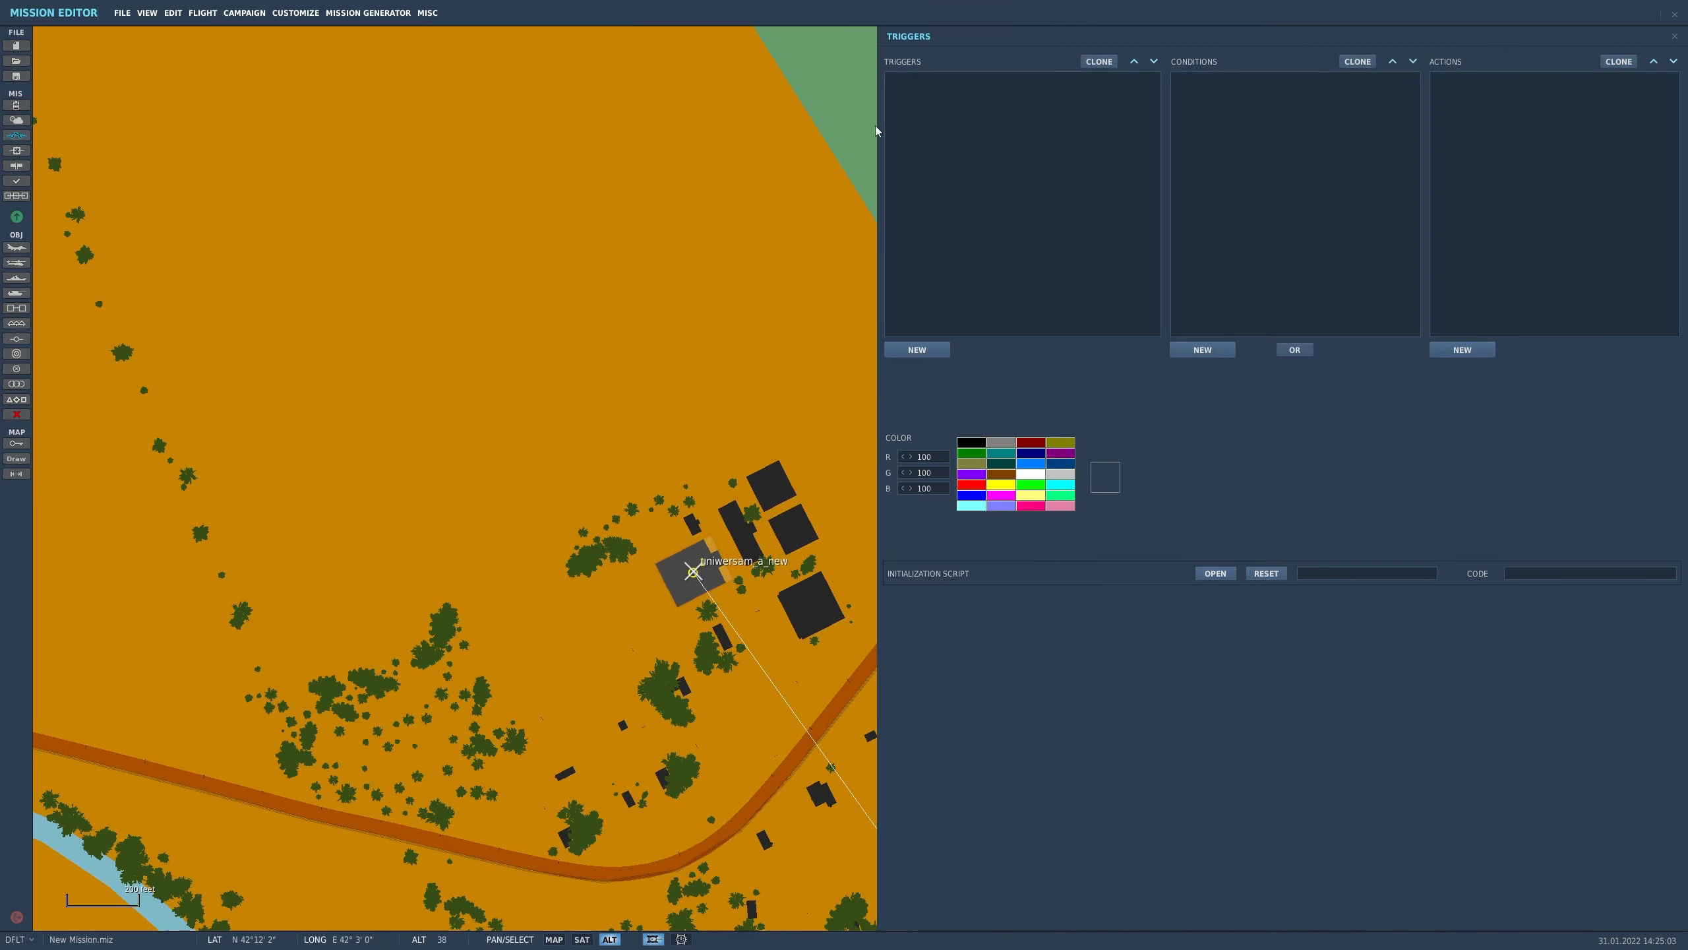
Step: Create trigger 'building destroyed' with condition MAP OBJECT IS DEAD in zone uniwersam_a_new
left_click(915, 348)
type("building destroyed")
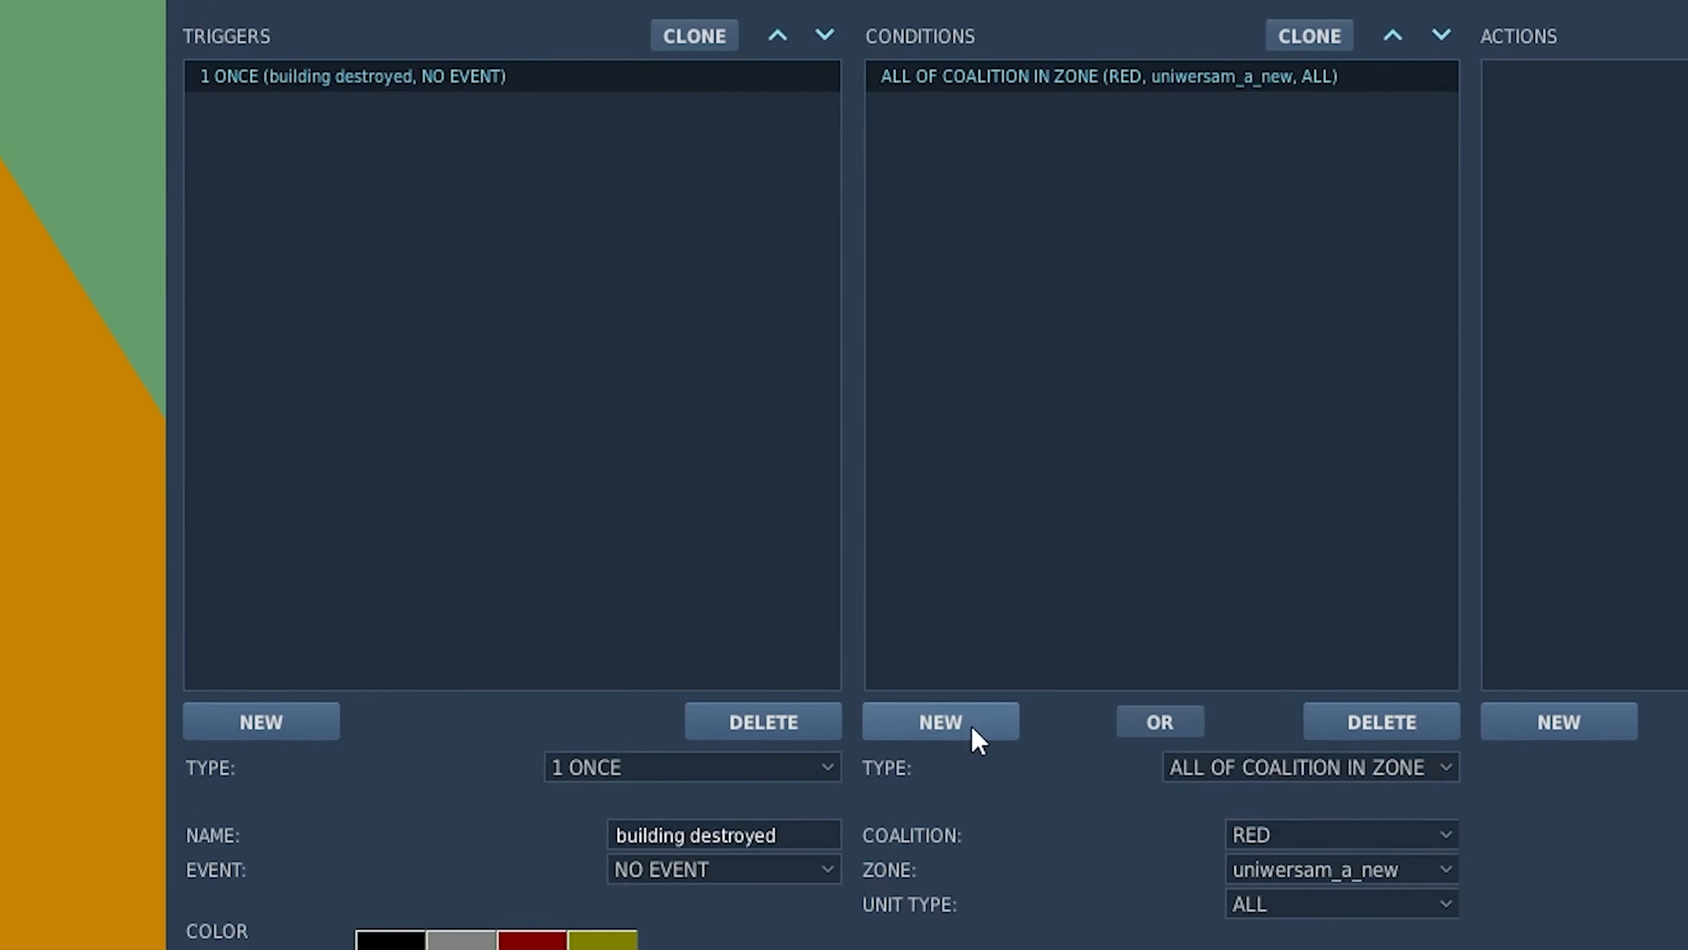
left_click(1310, 766)
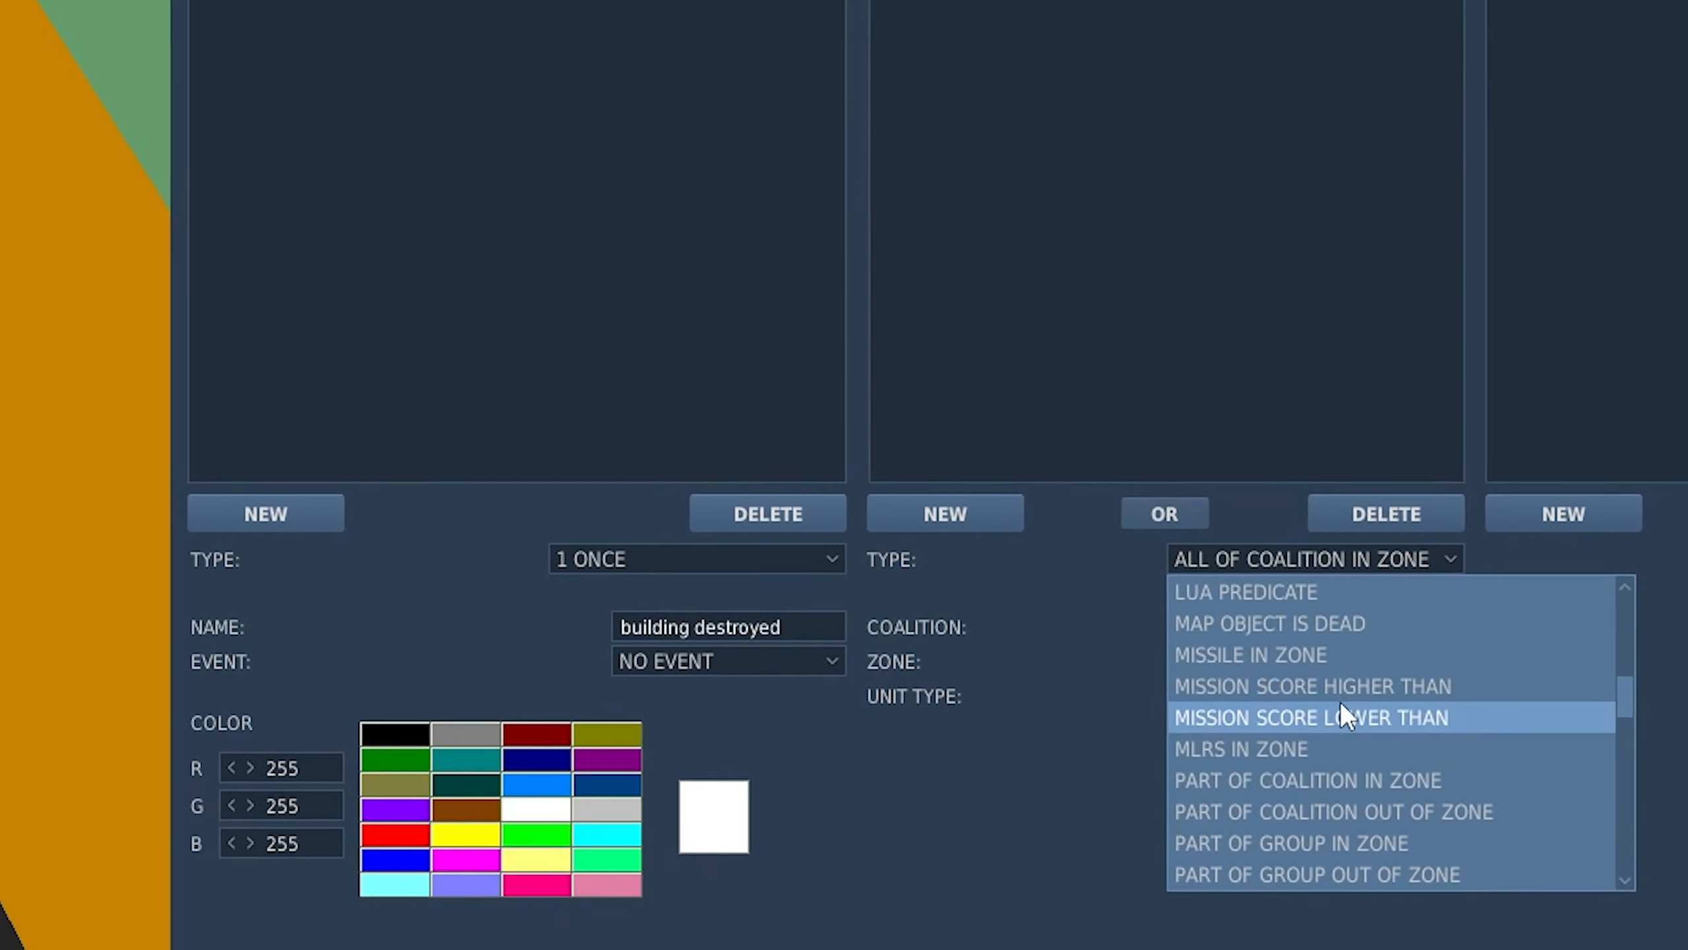
left_click(1268, 622)
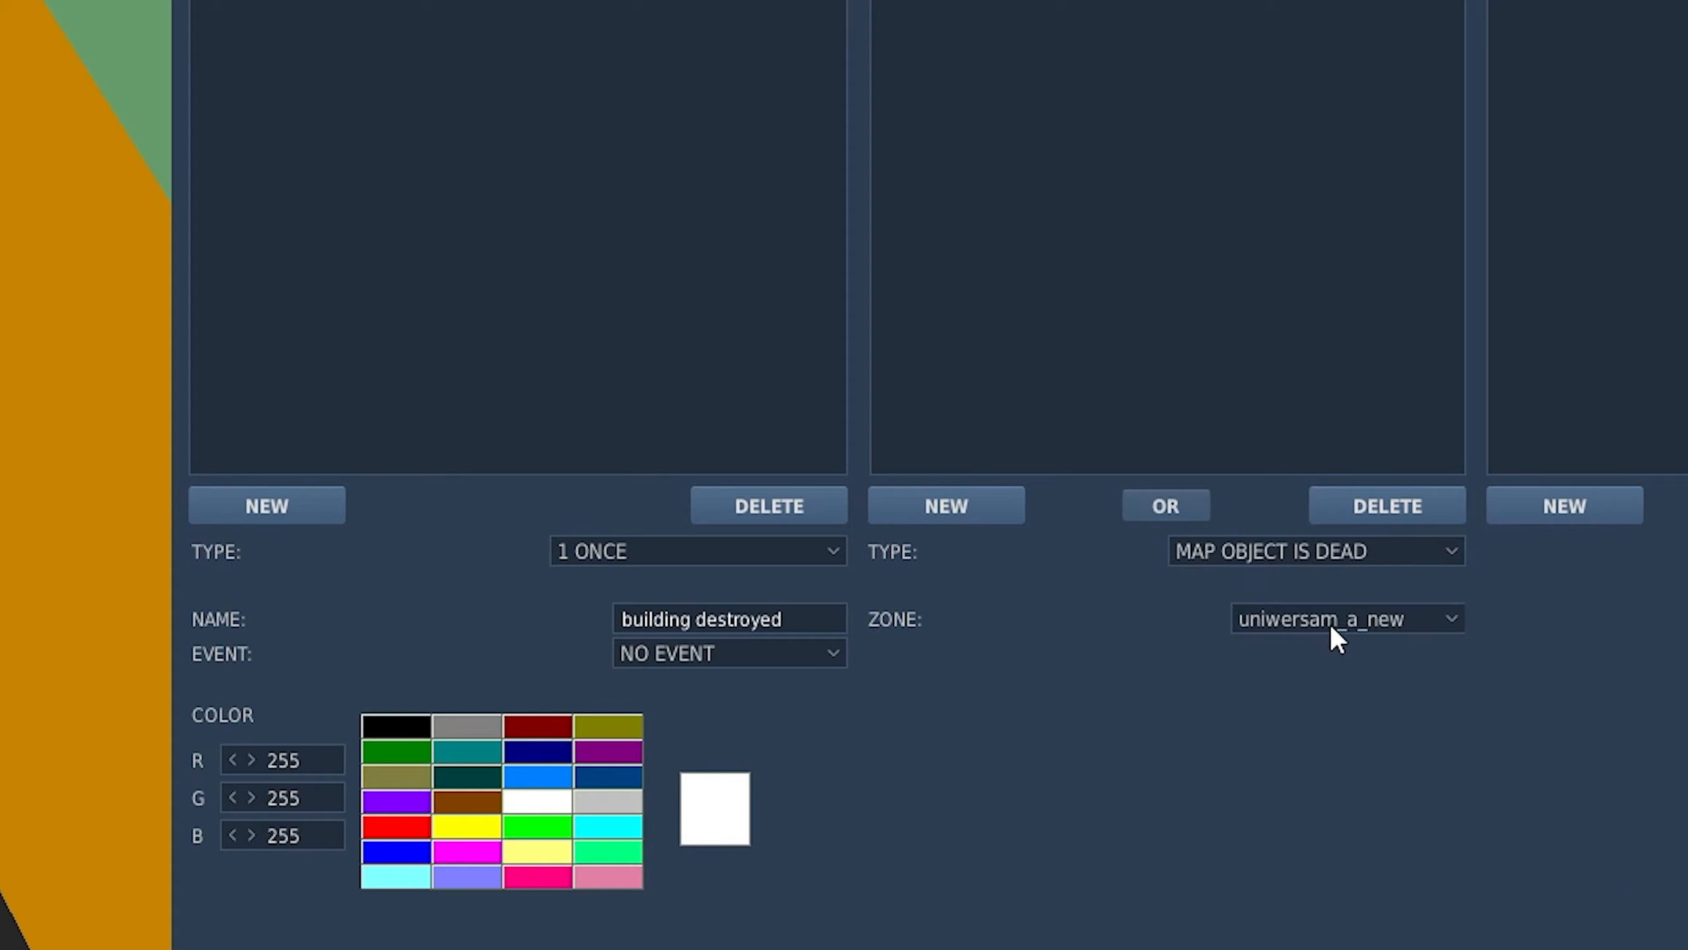
left_click(1345, 619)
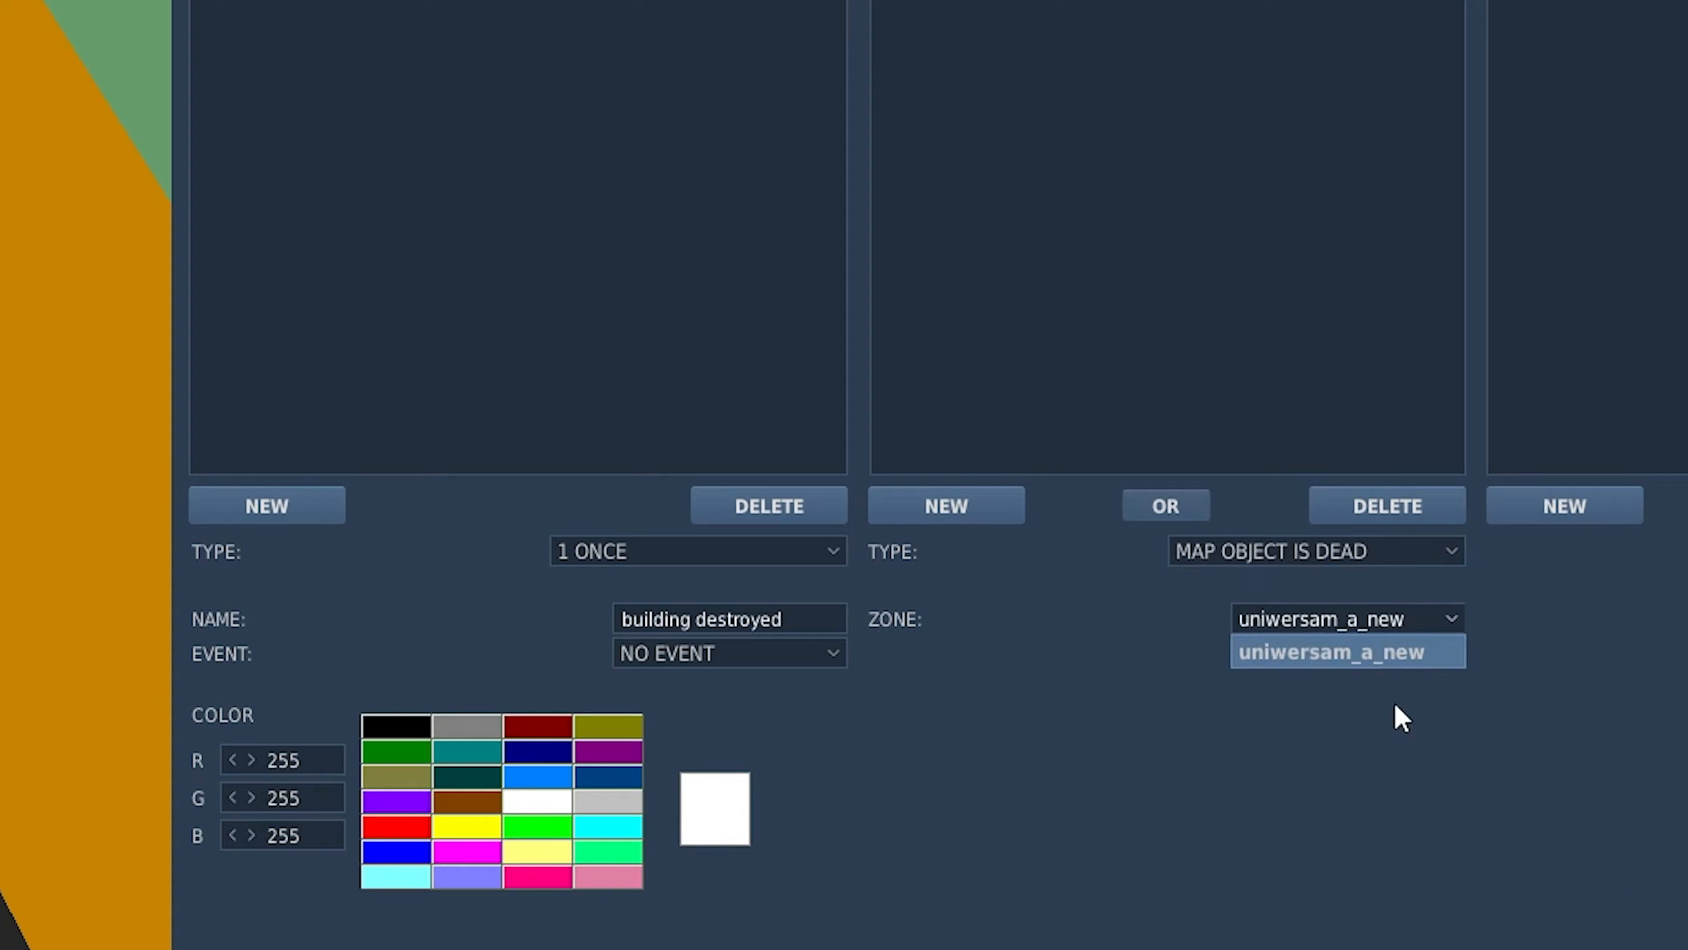
mouse_move(1319, 642)
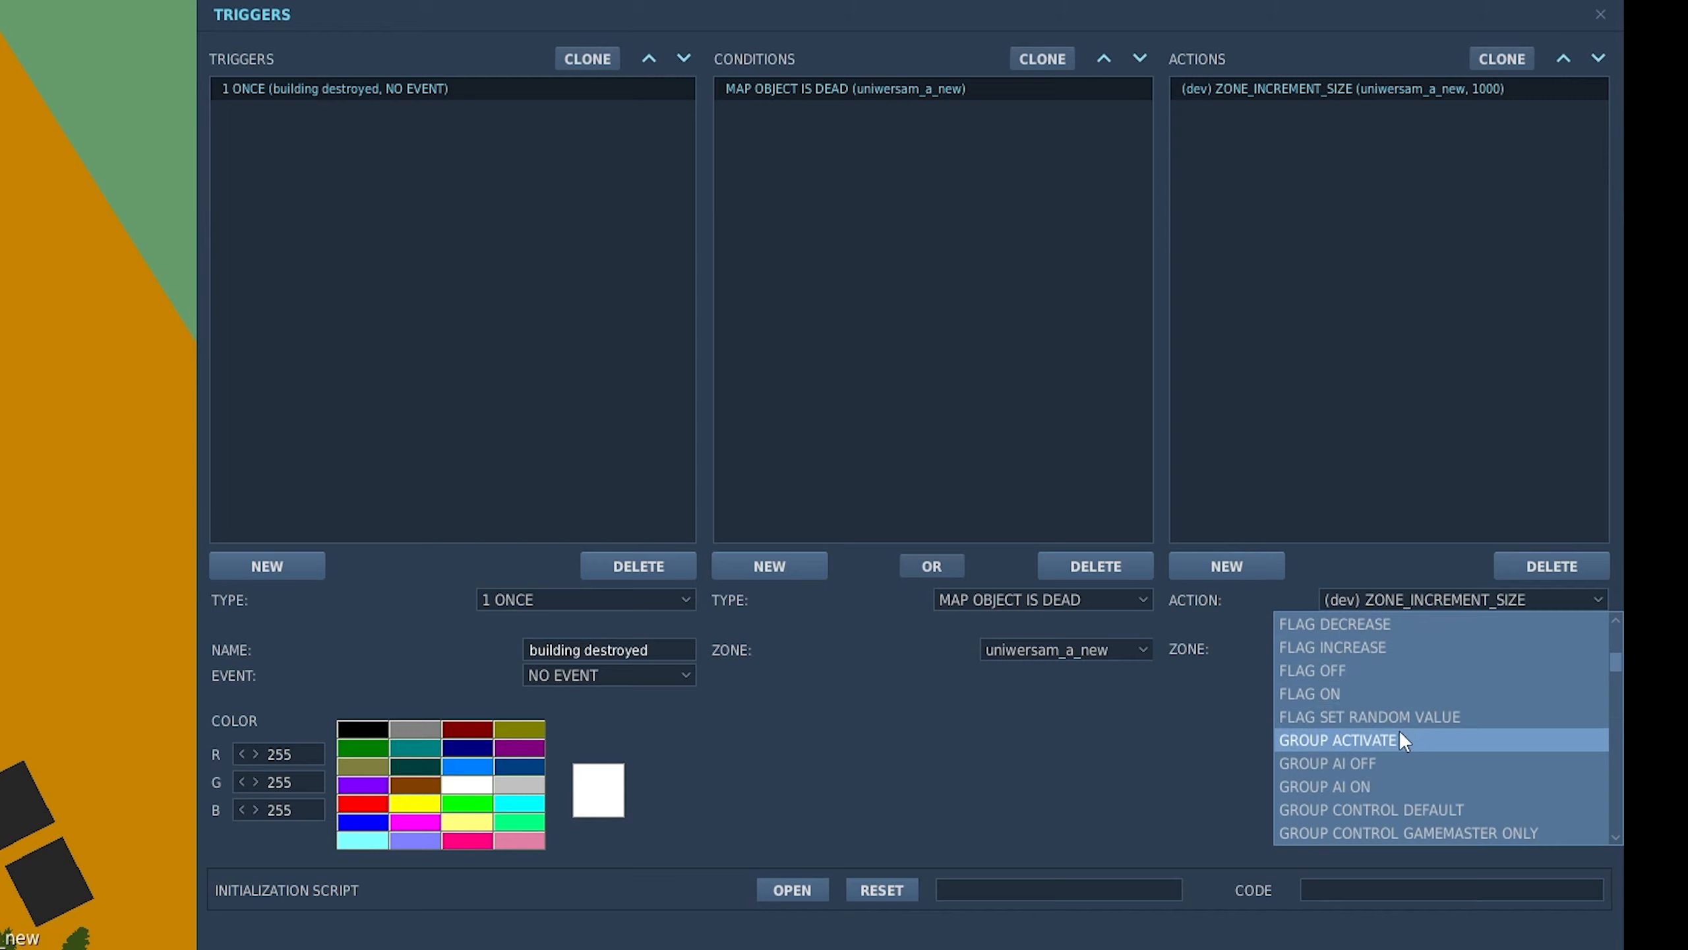
Step: Create a second trigger and give it a flag 1 condition
left_click(267, 565)
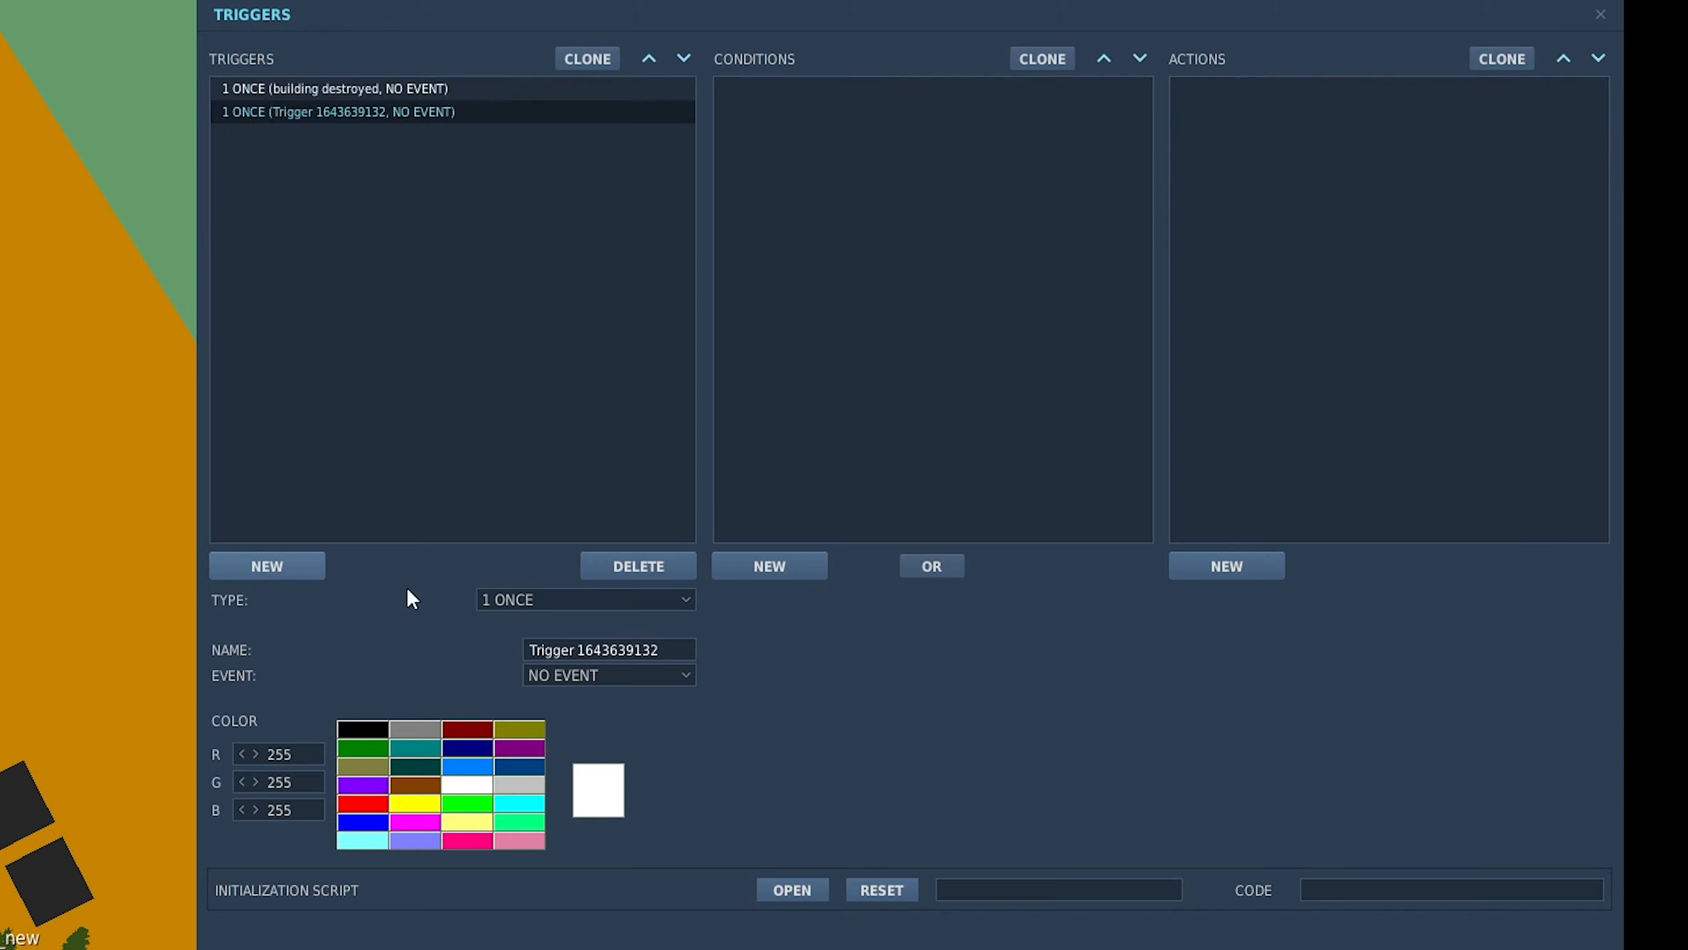
type("flag 1 mission com")
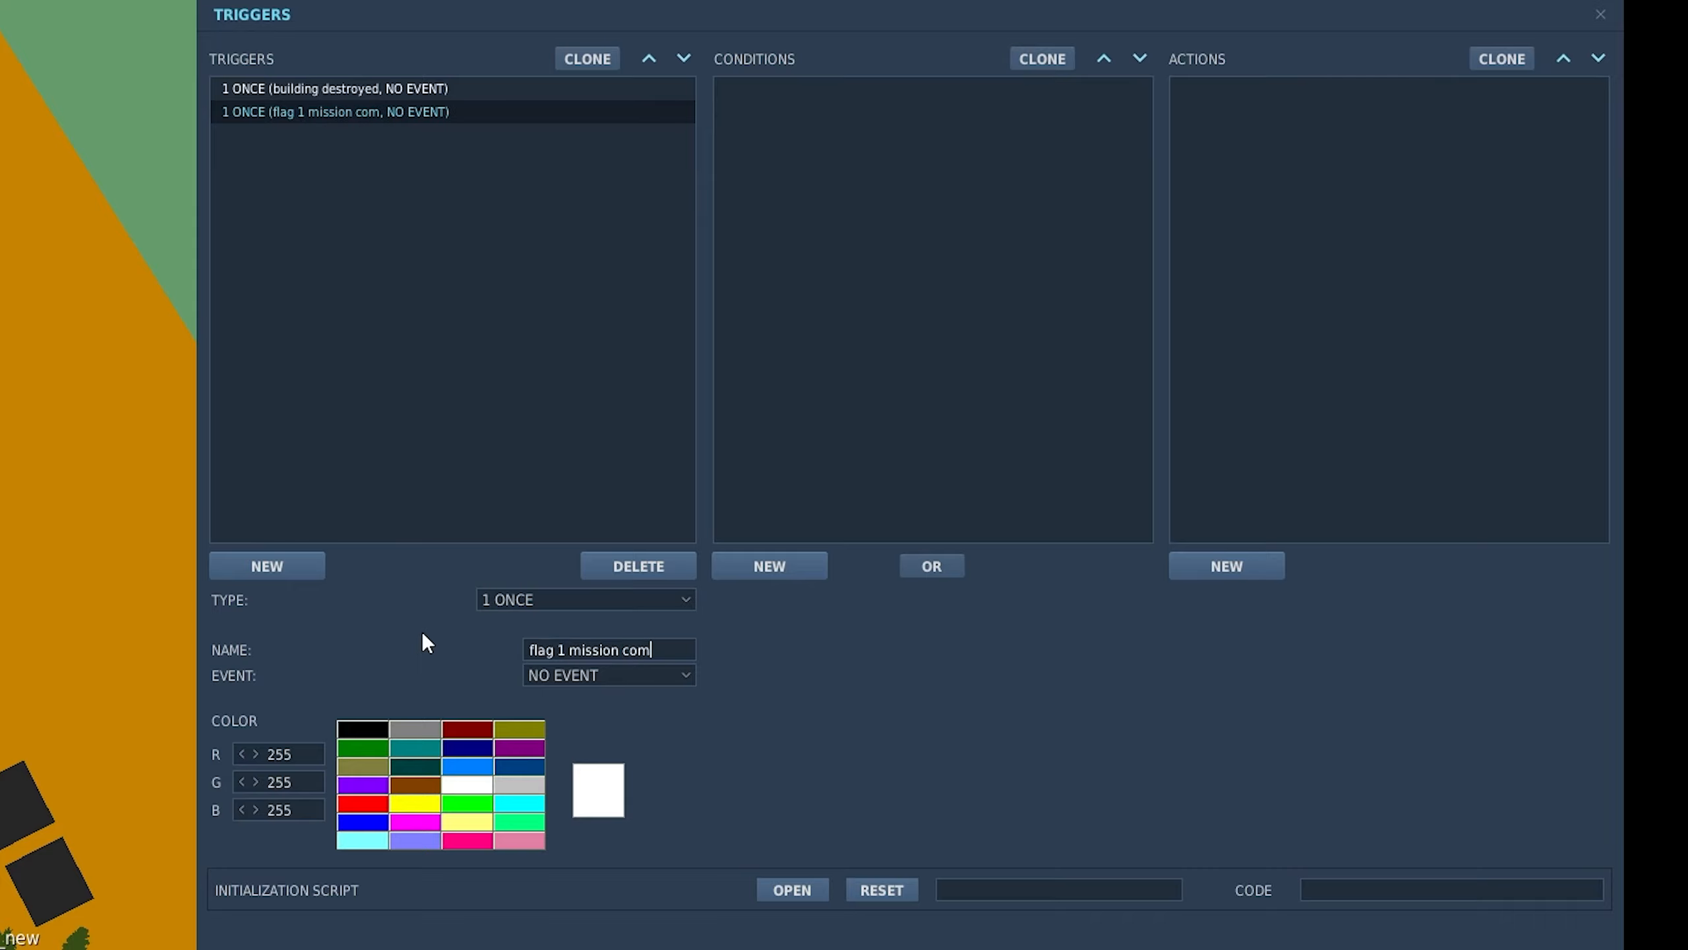
left_click(1036, 600)
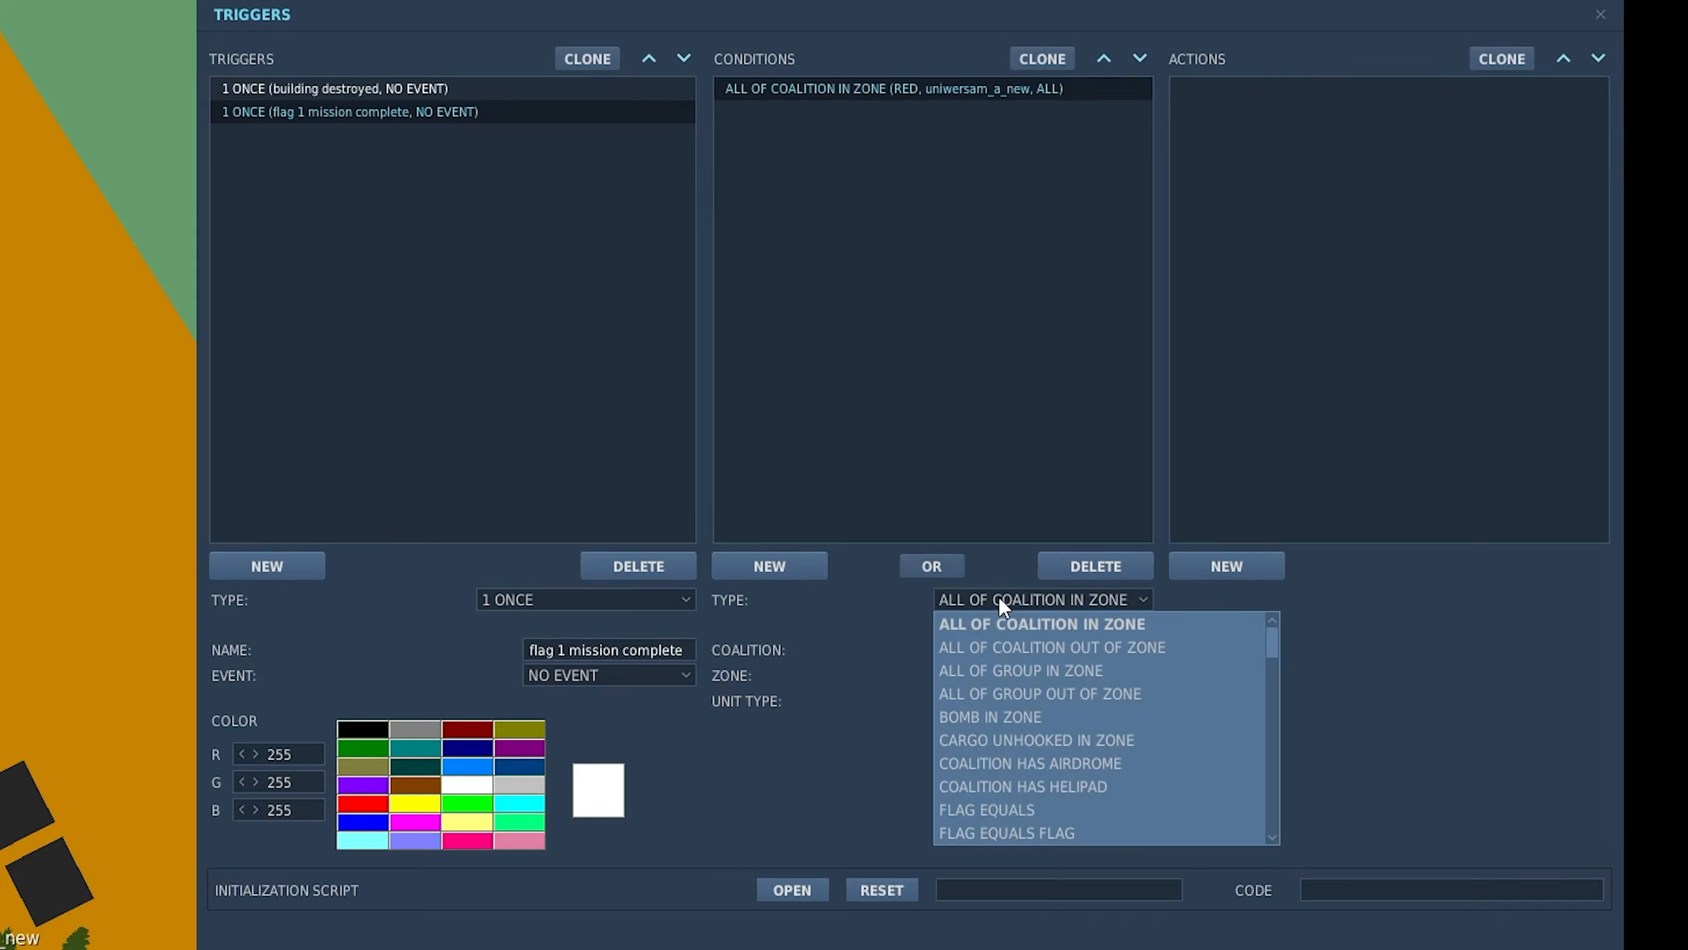
scroll("down", 3)
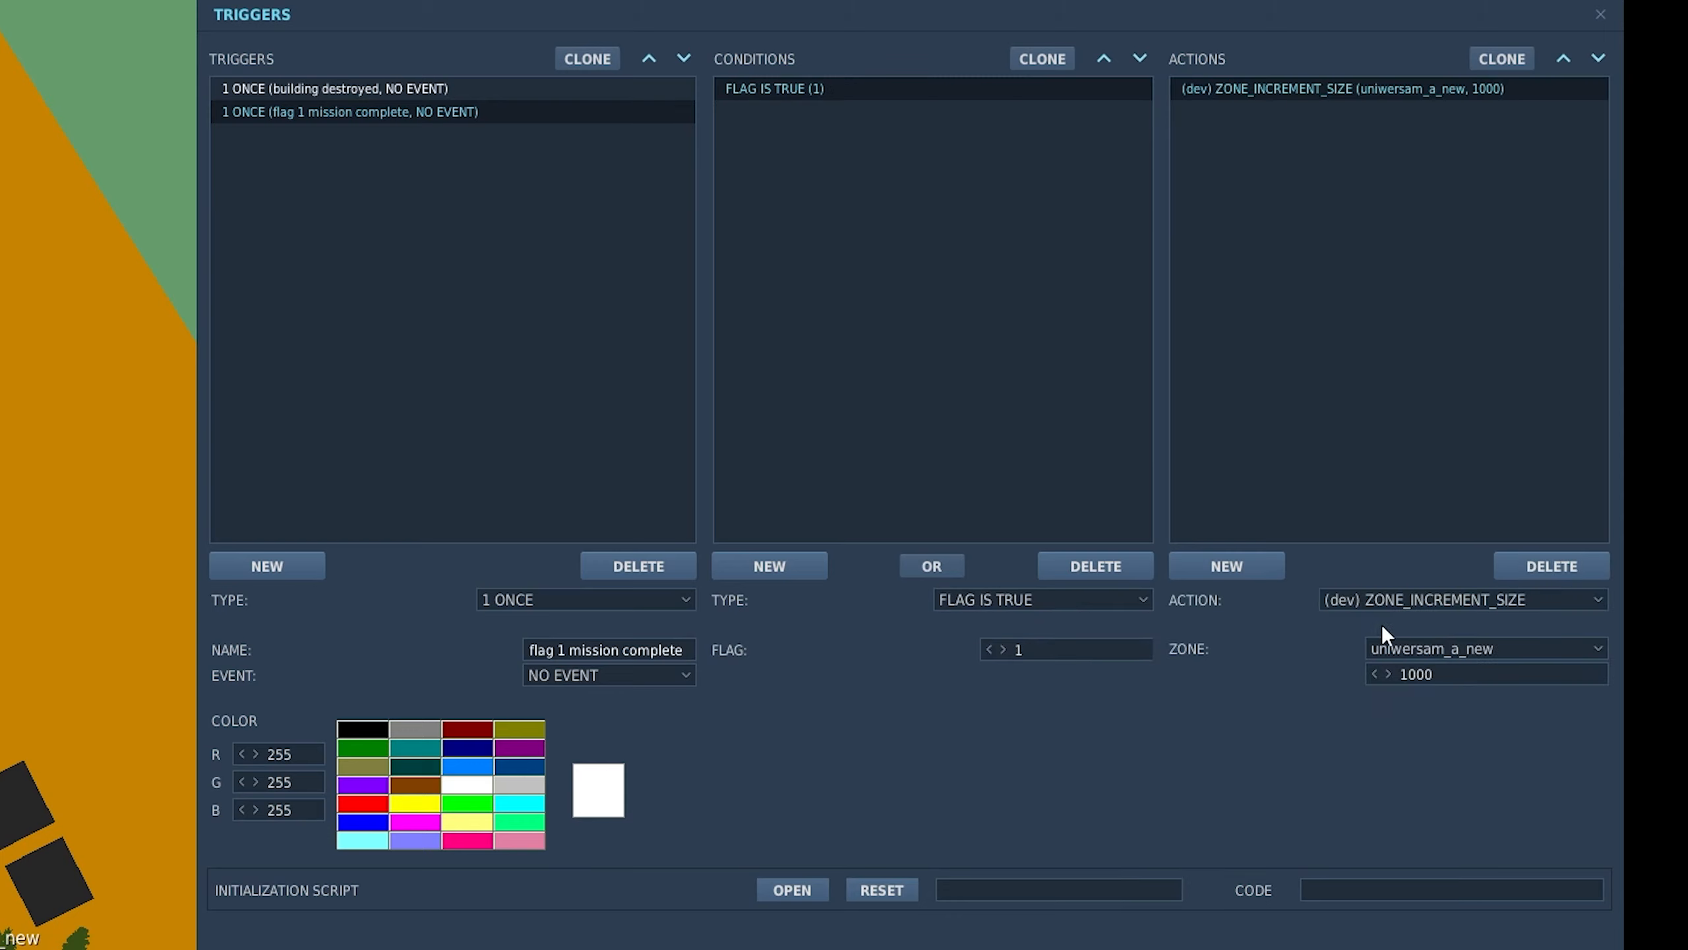
Step: Set its action to MESSAGE TO ALL 'Building has been destroyed' with a 10-second start delay
left_click(1461, 600)
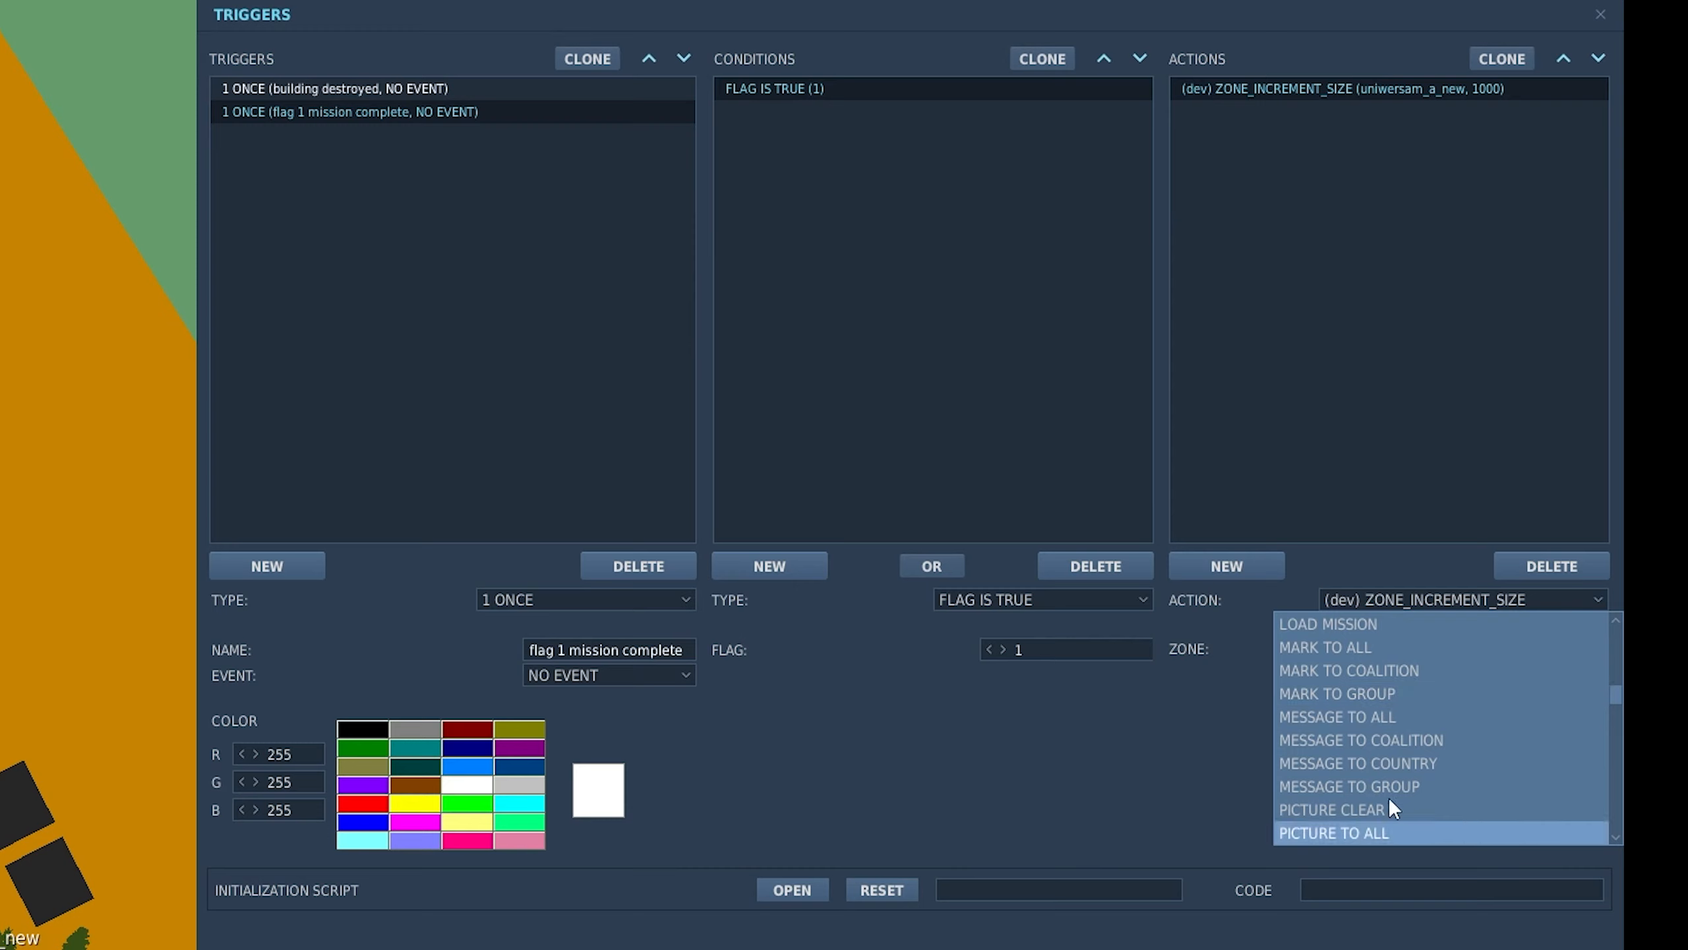
left_click(1337, 716)
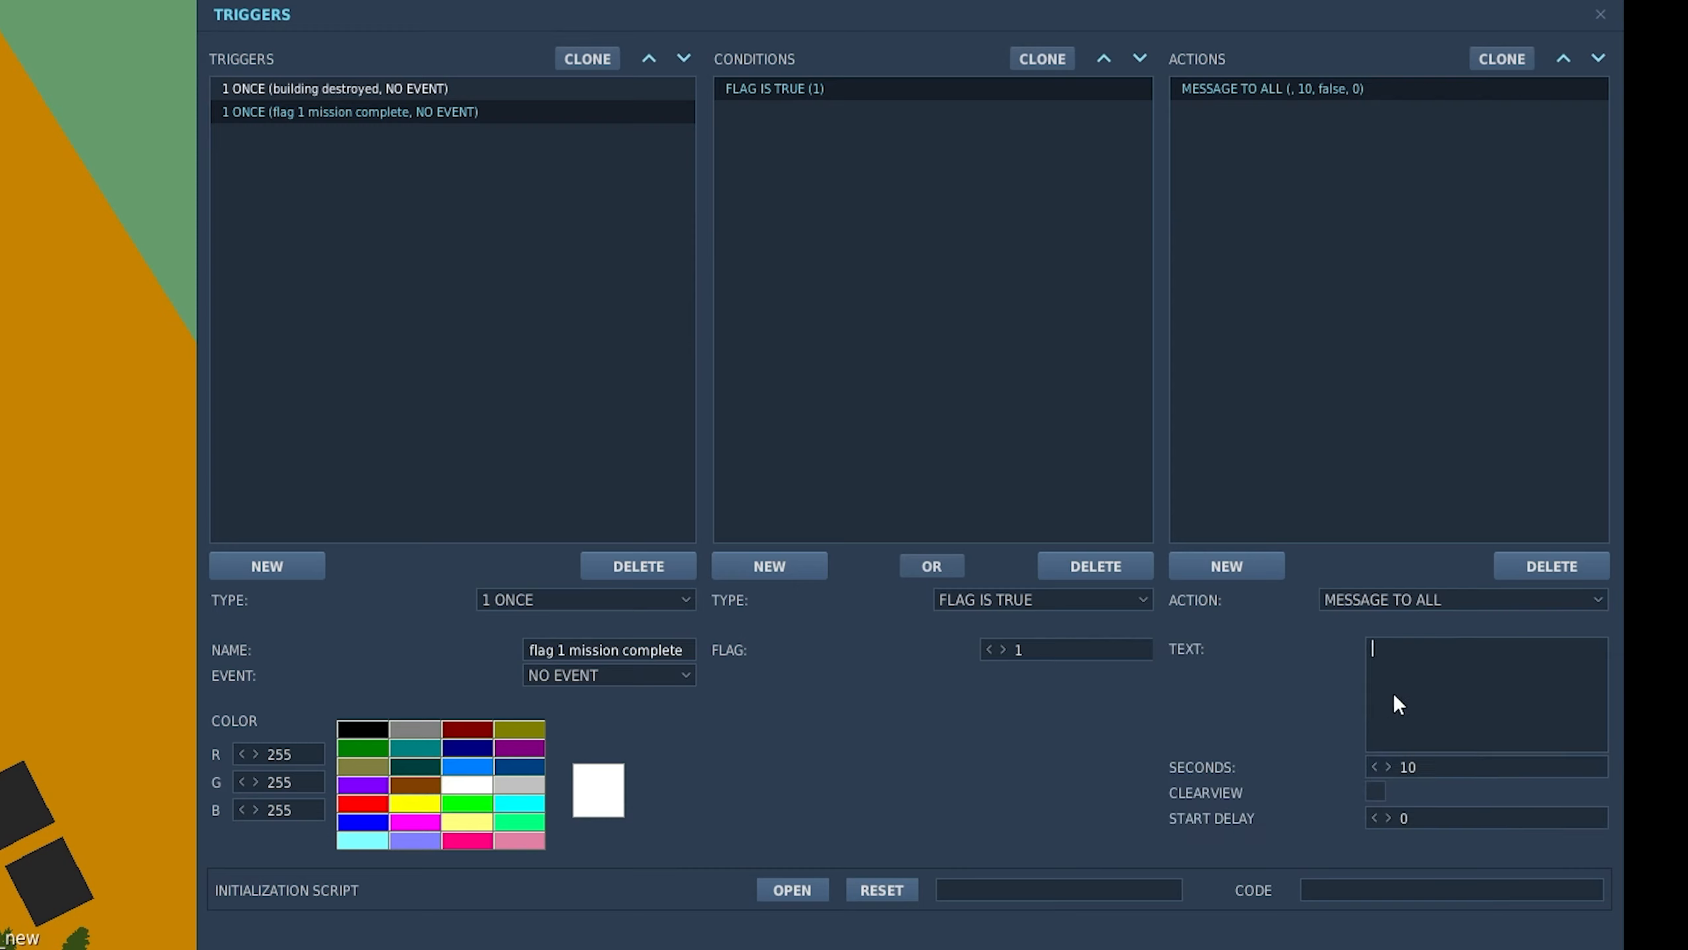
type("Building has been s")
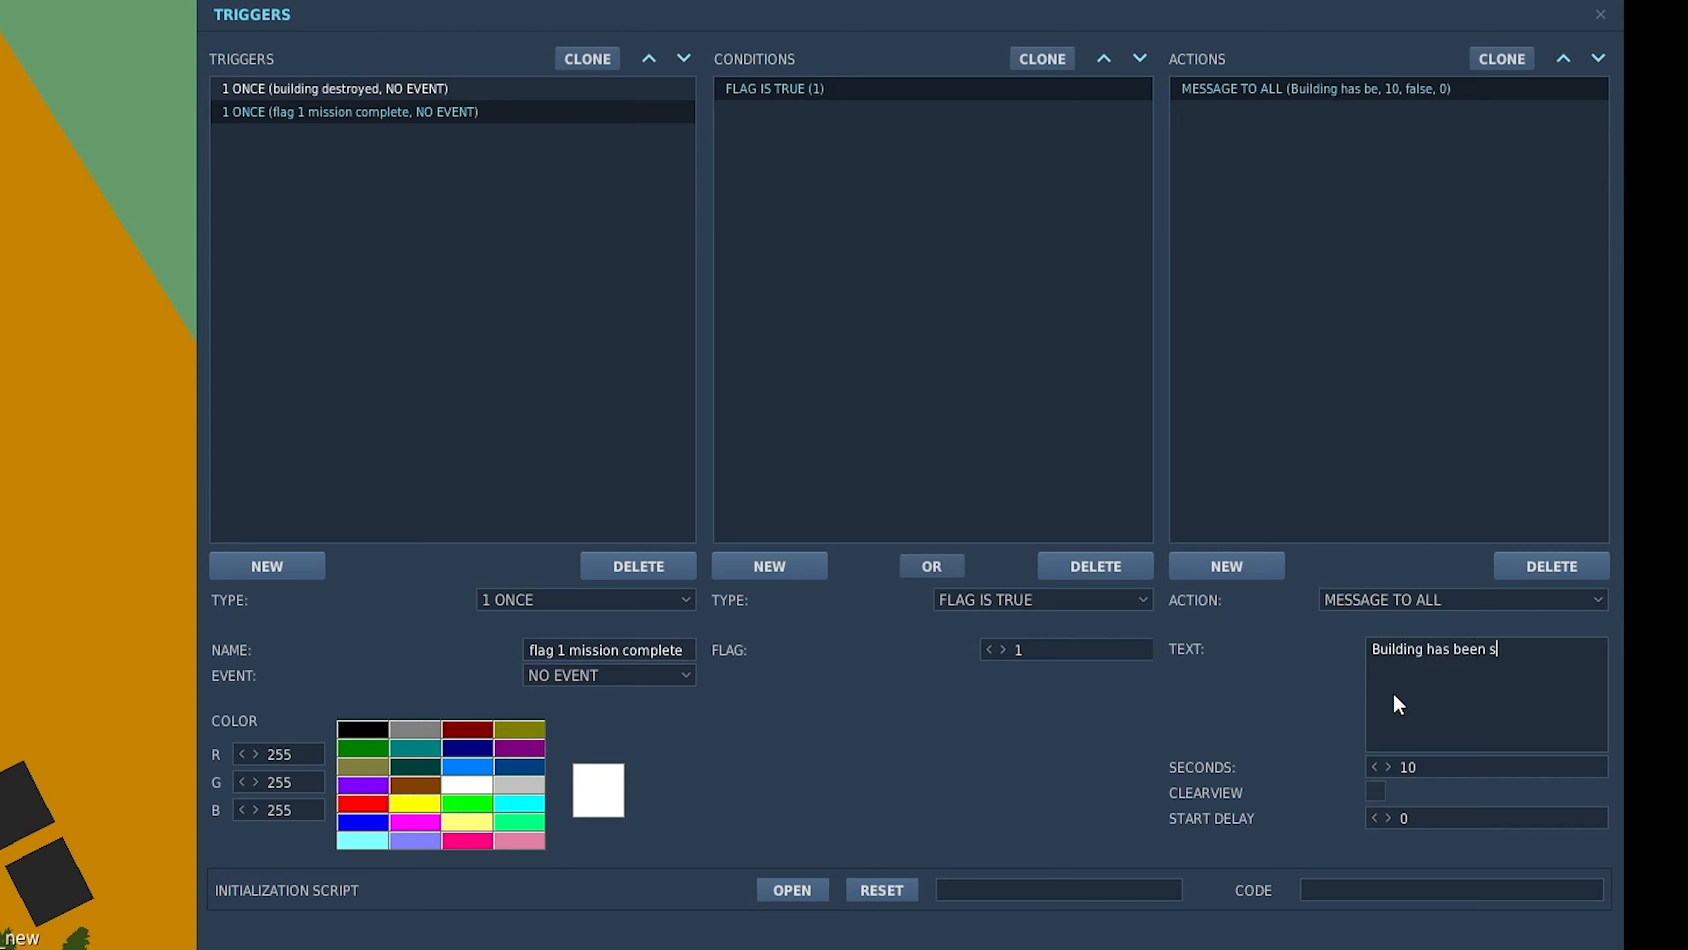
type("destroyed")
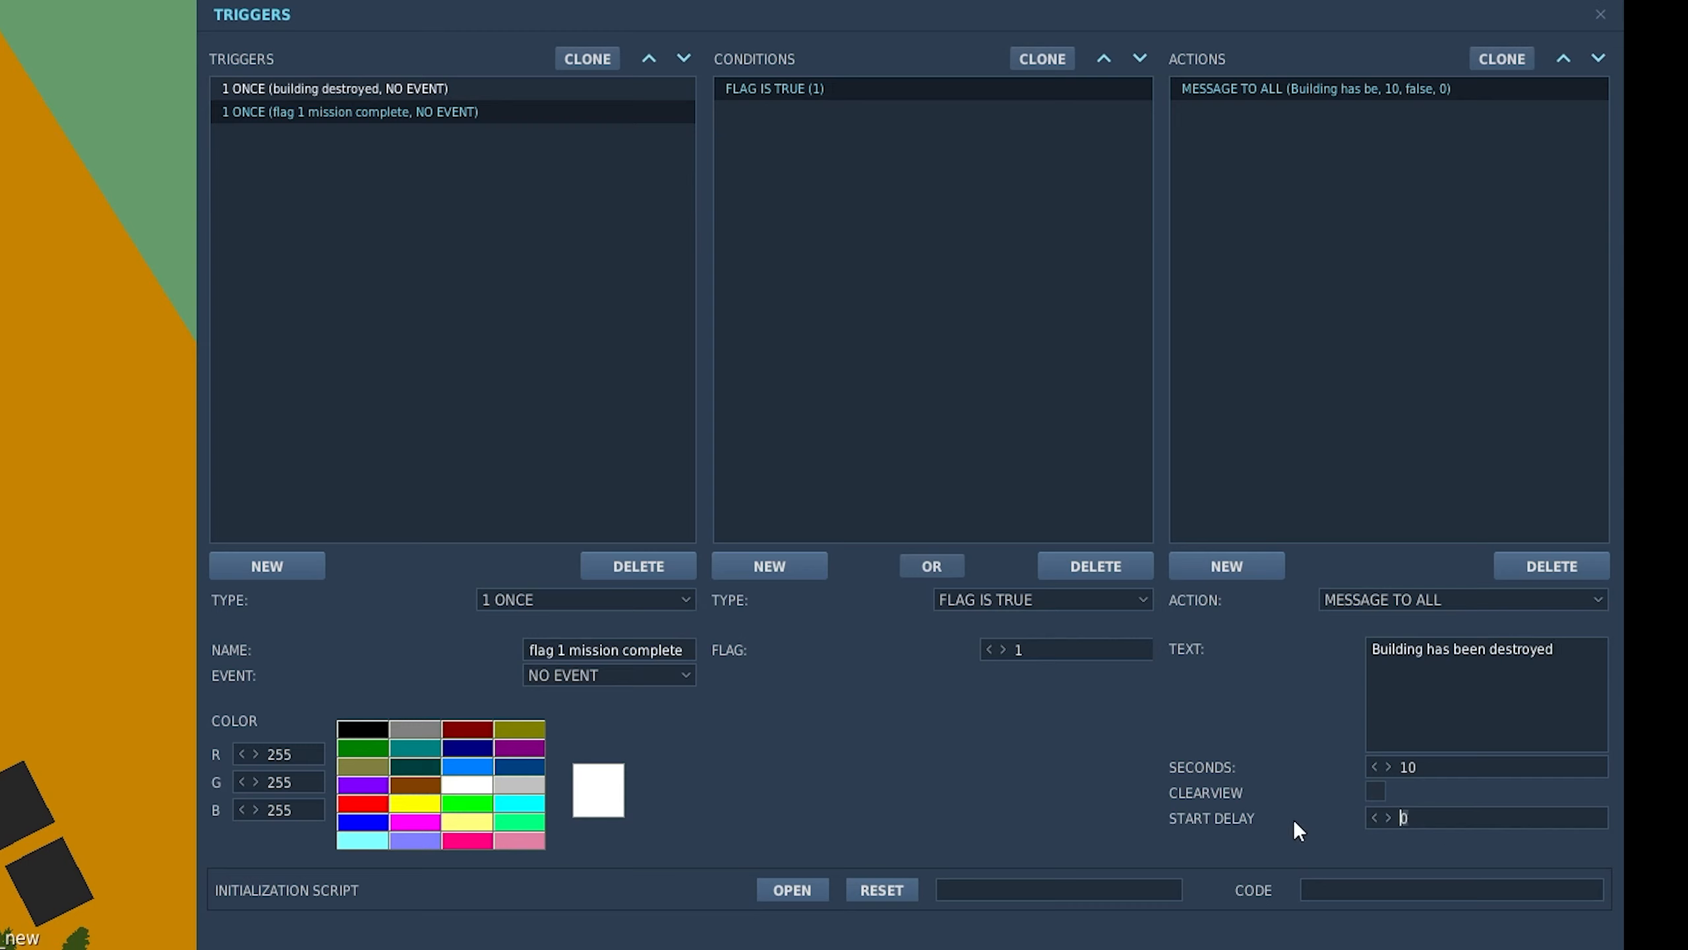
mouse_move(1260, 870)
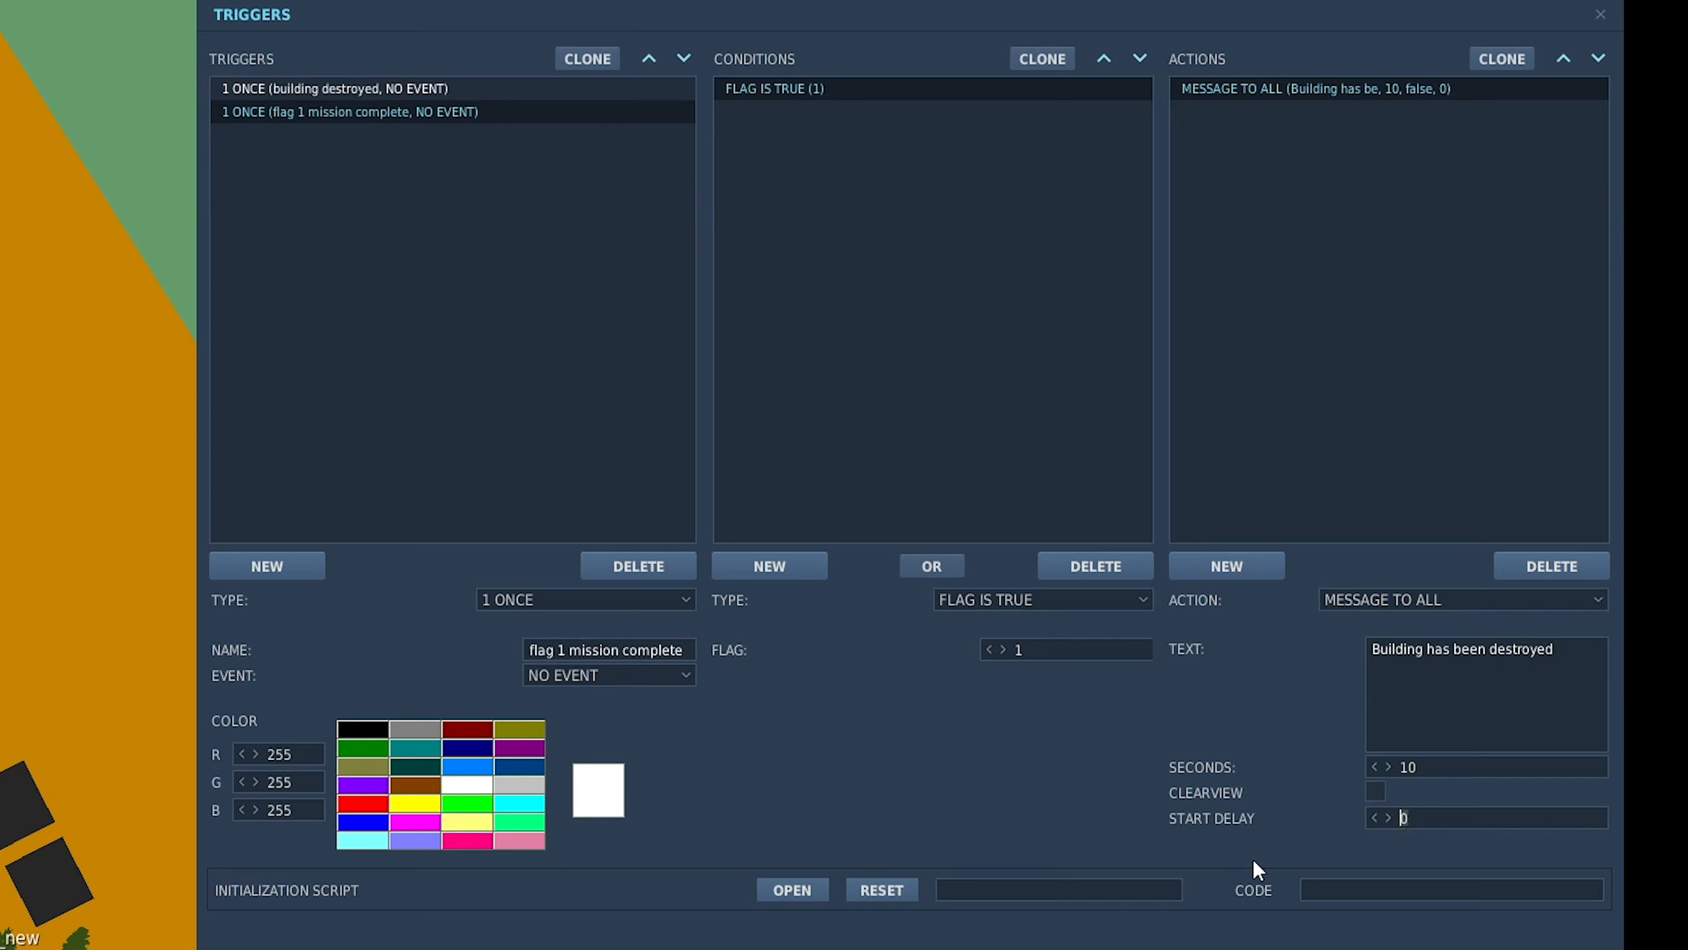
type("10")
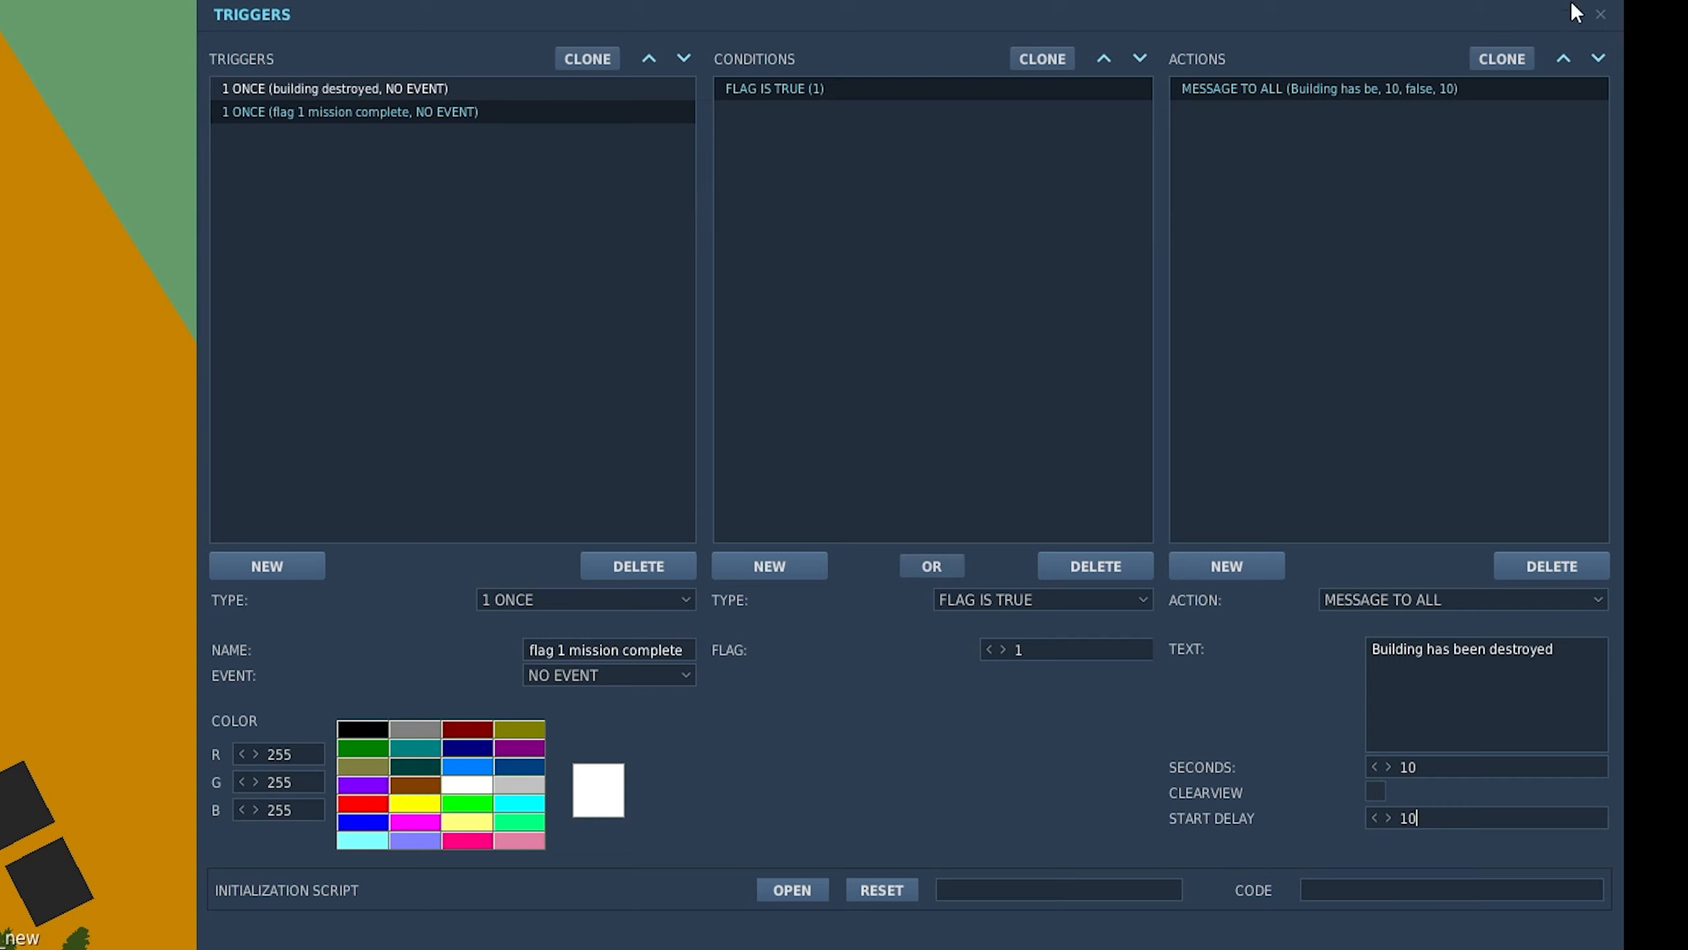
left_click(1601, 15)
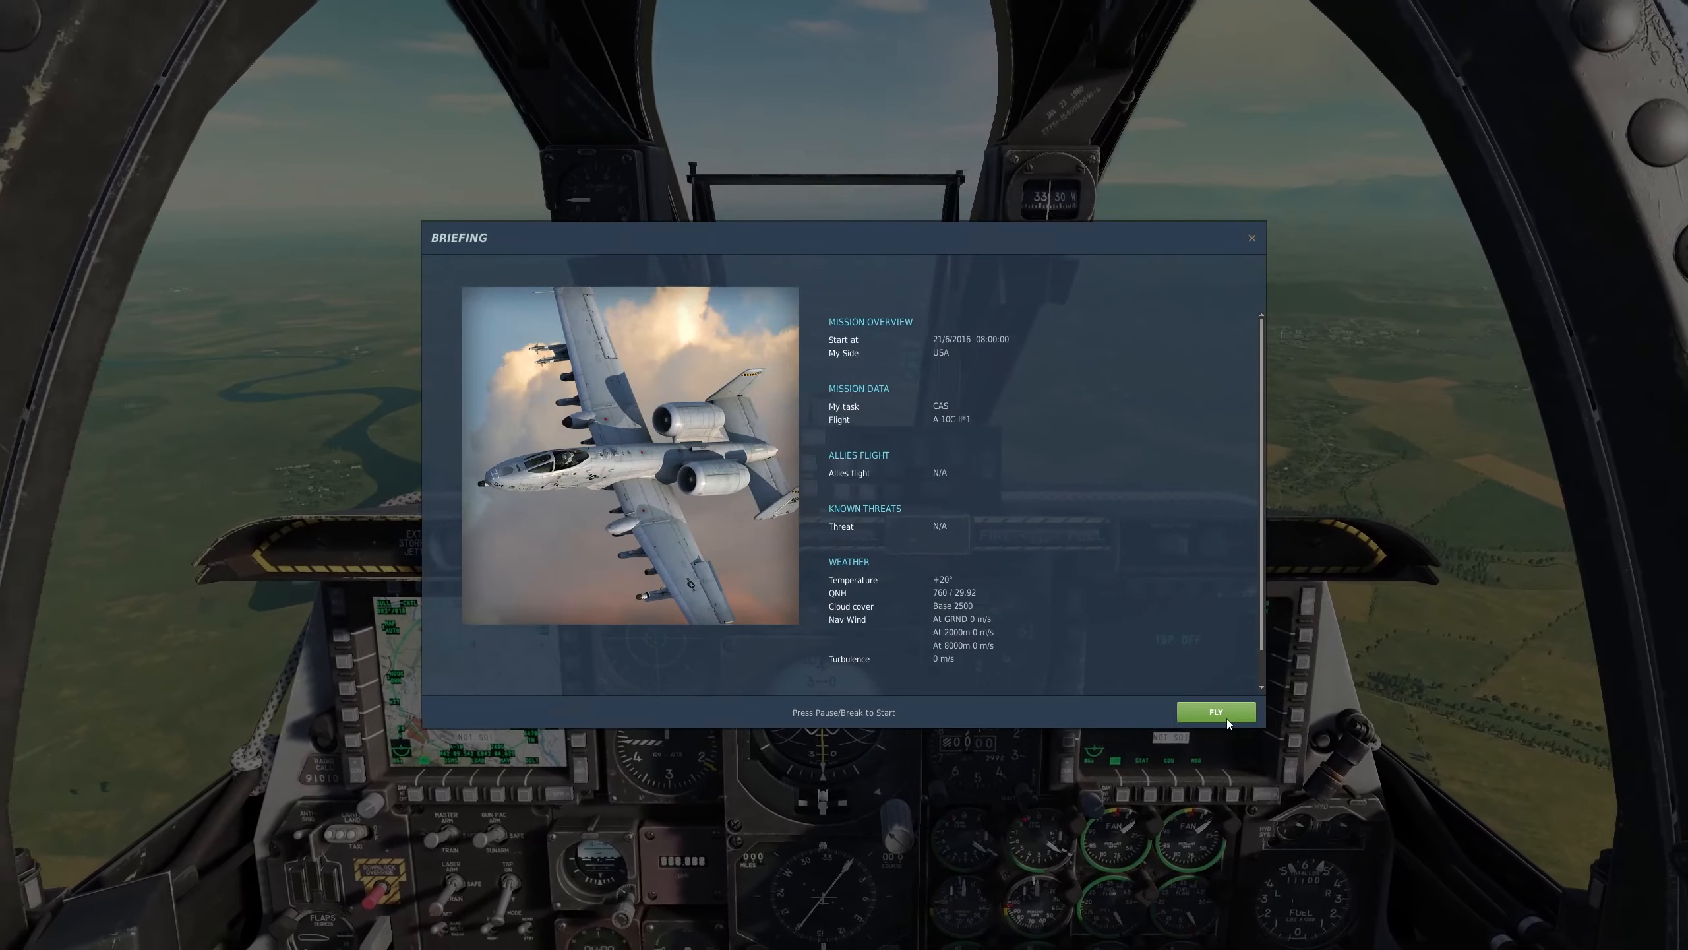
Step: Start flying the mission from the Briefing screen
left_click(1216, 712)
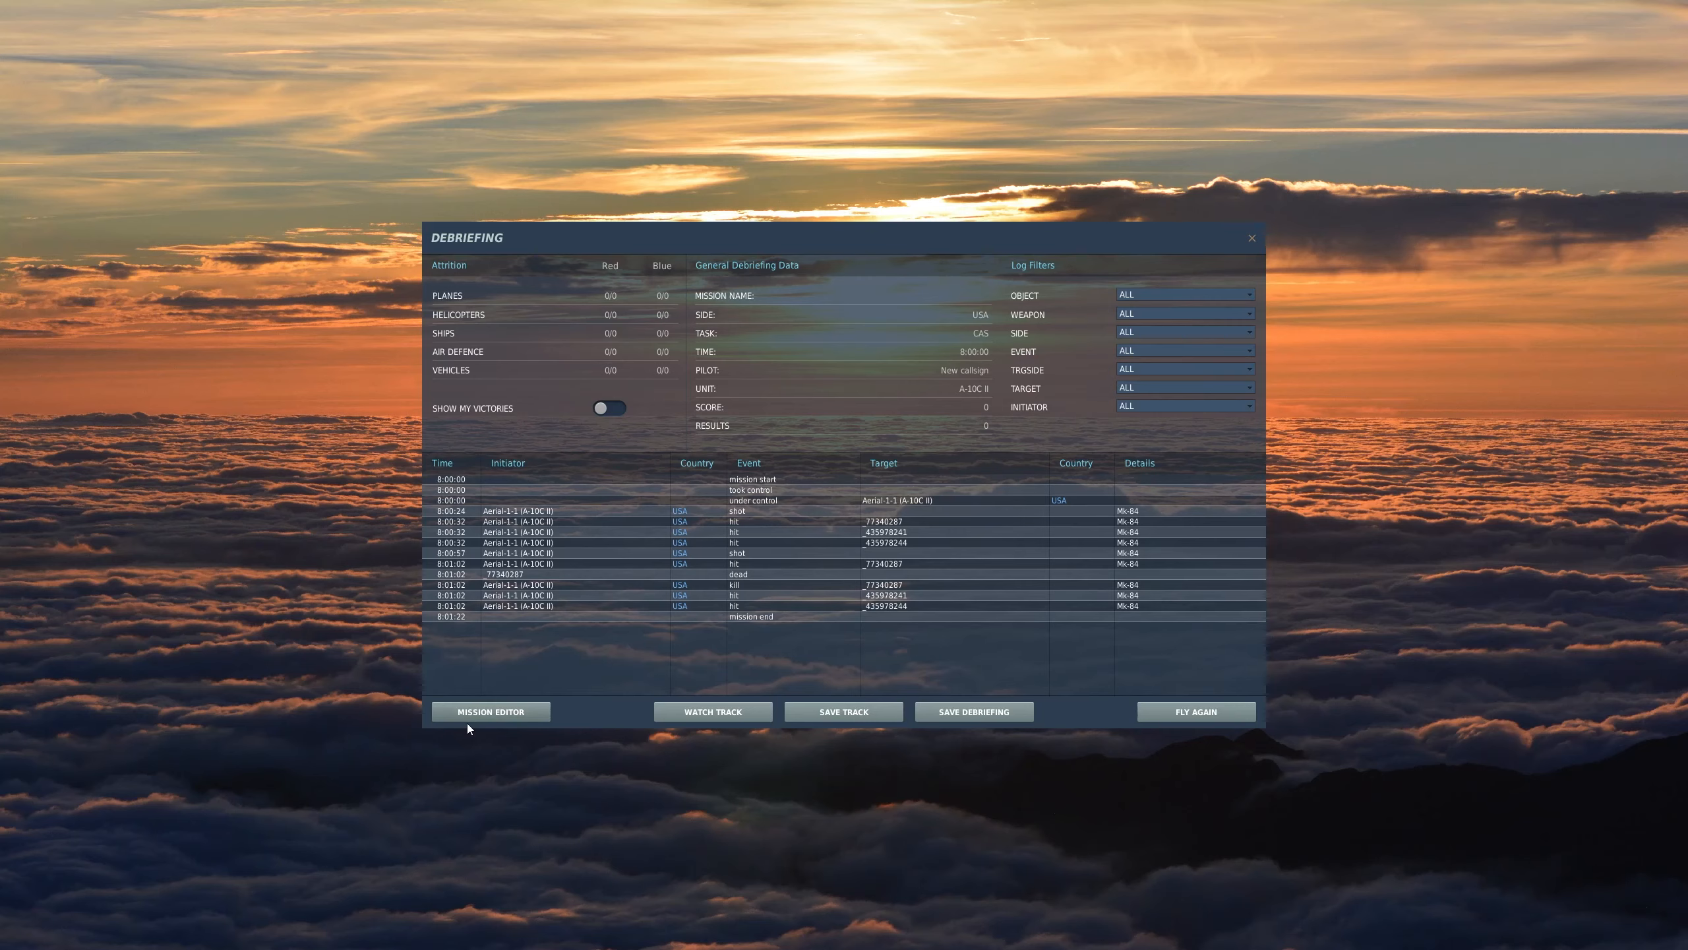
Step: Return from the debriefing to the Mission Editor map around the target zone
left_click(489, 710)
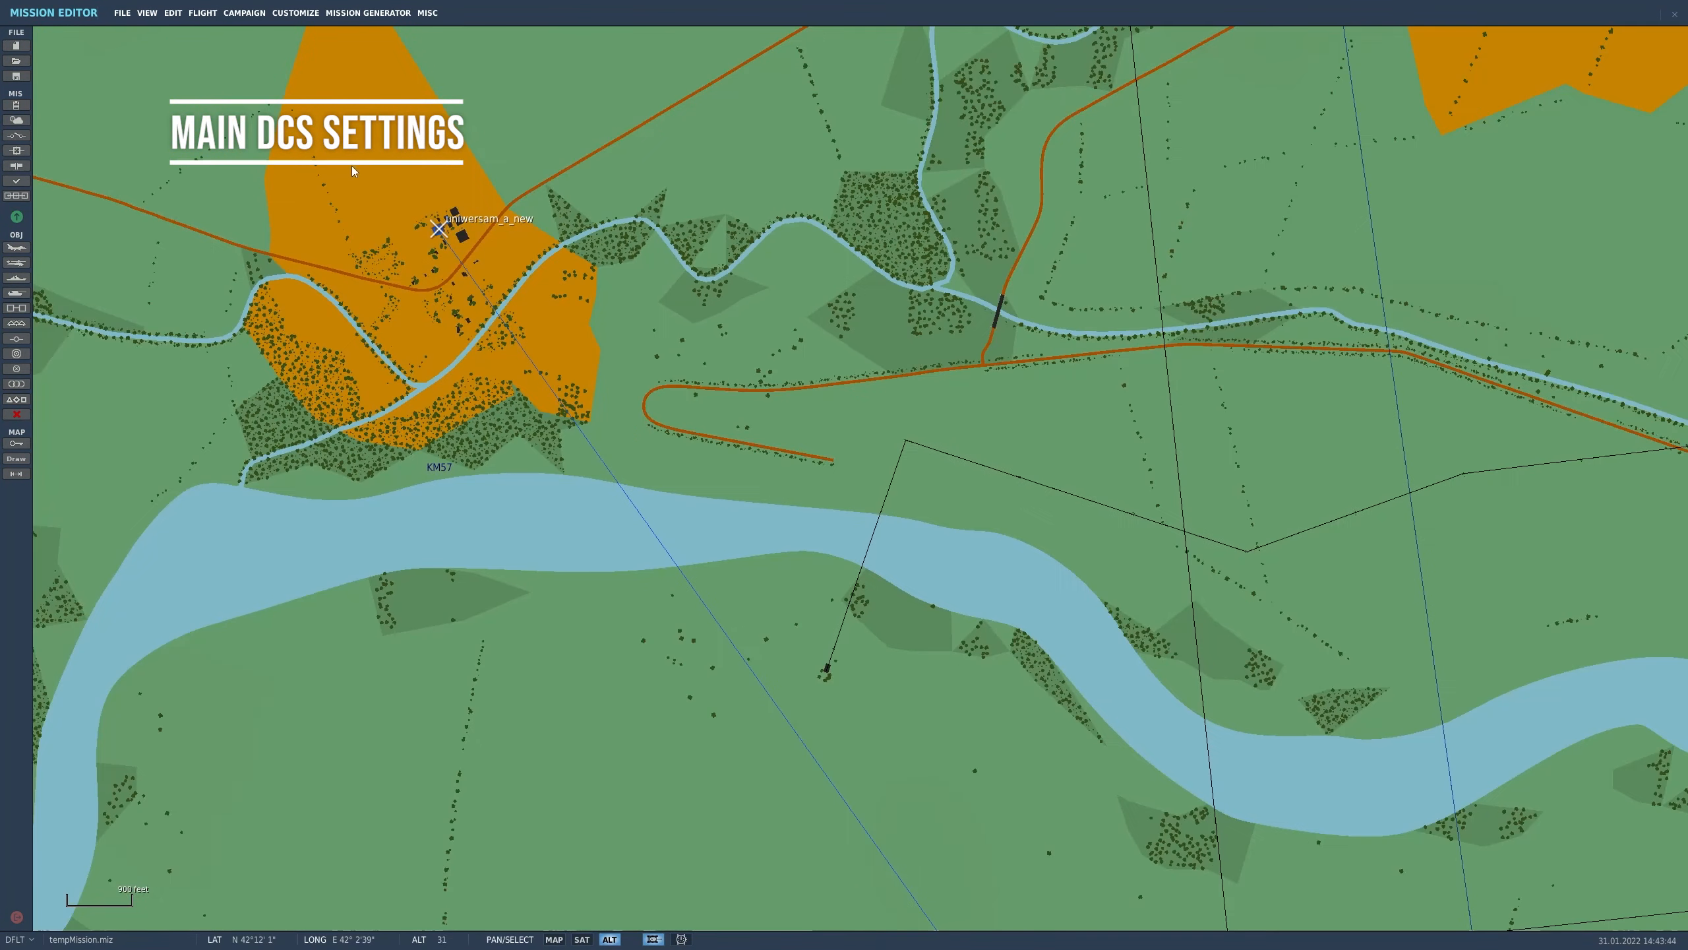
scroll("down", 3)
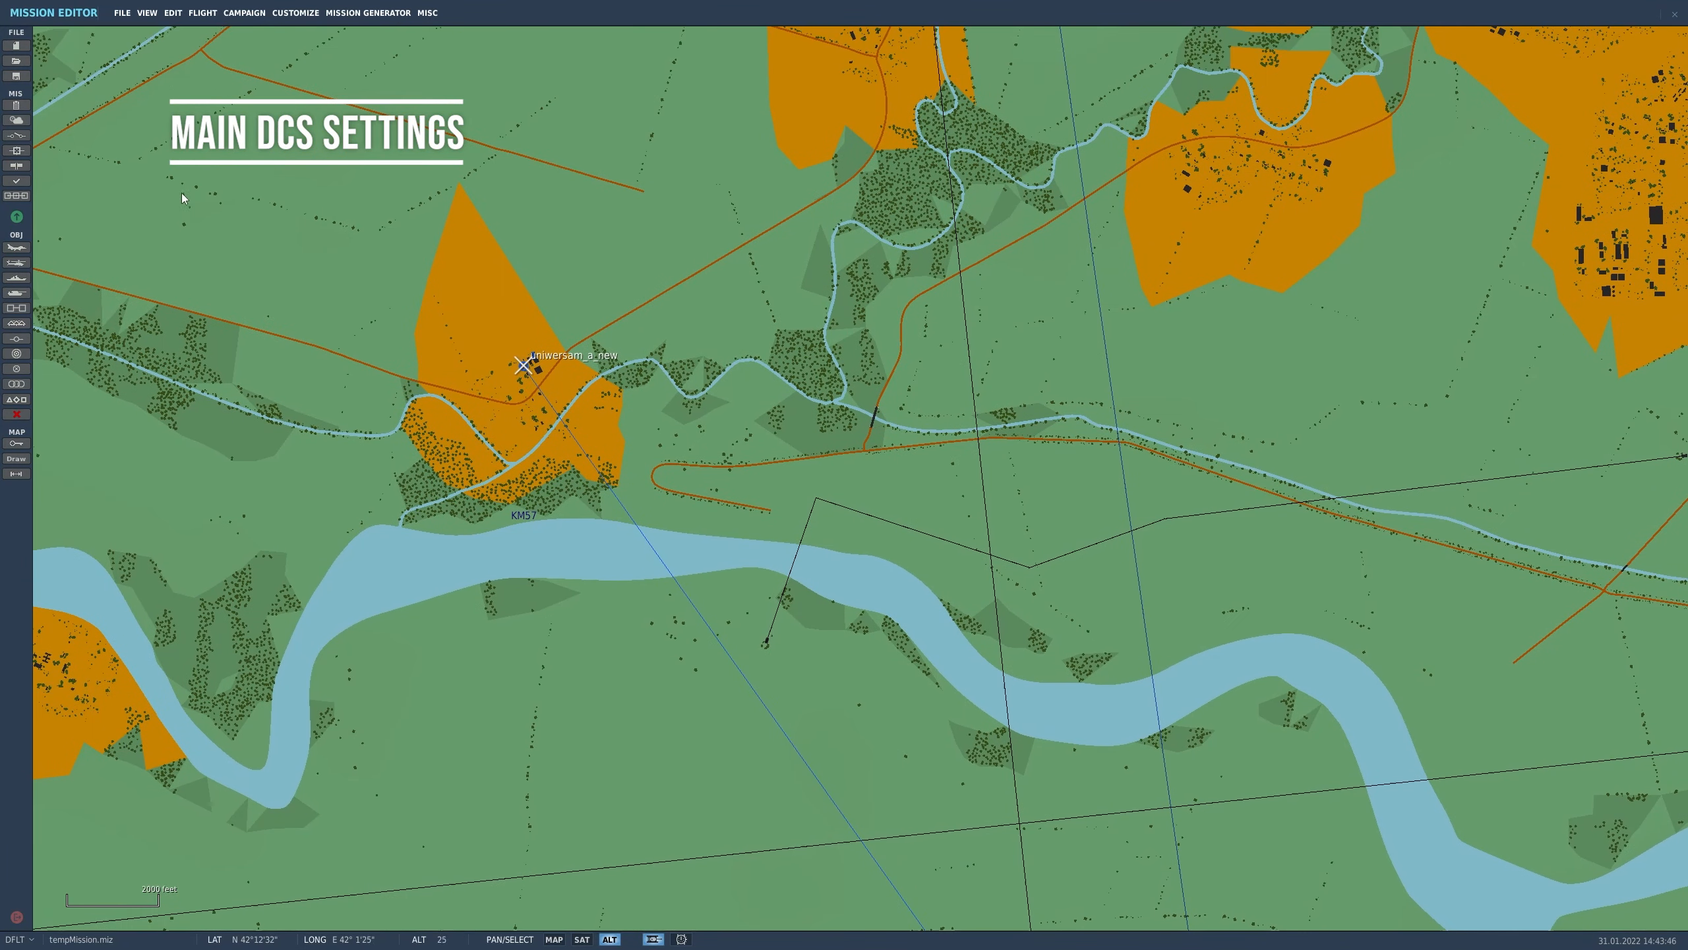
mouse_move(15, 179)
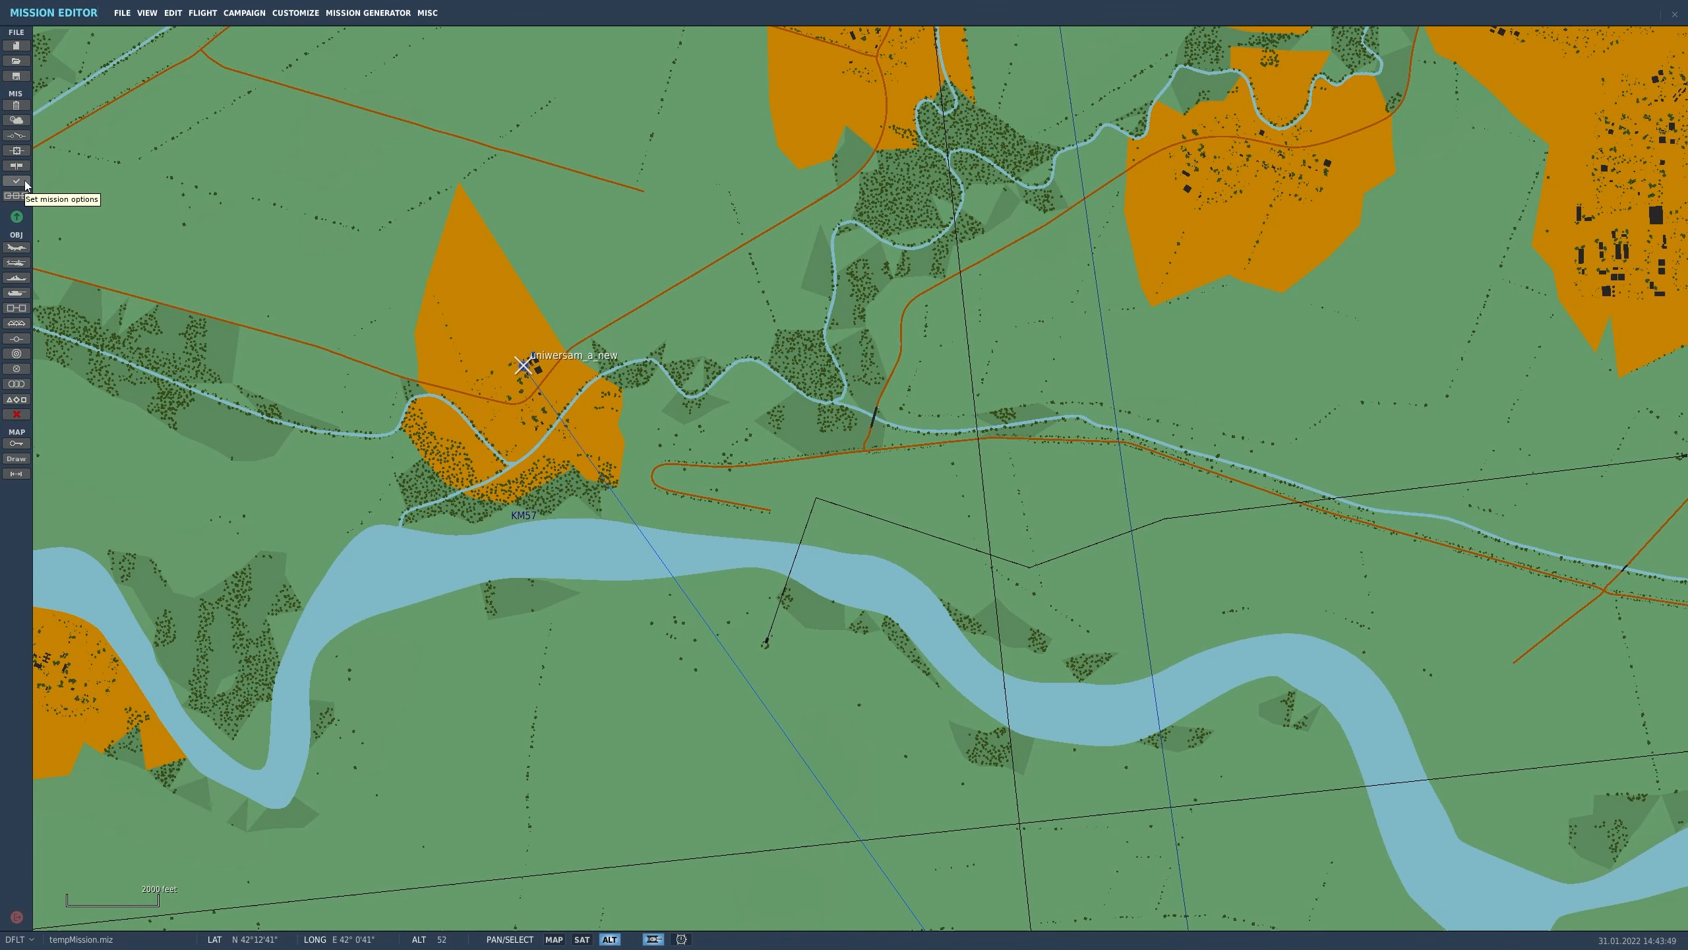
Step: In mission options, enforce Labels at No Labels and leave Battle Damage Assessment on but unenforced
left_click(16, 180)
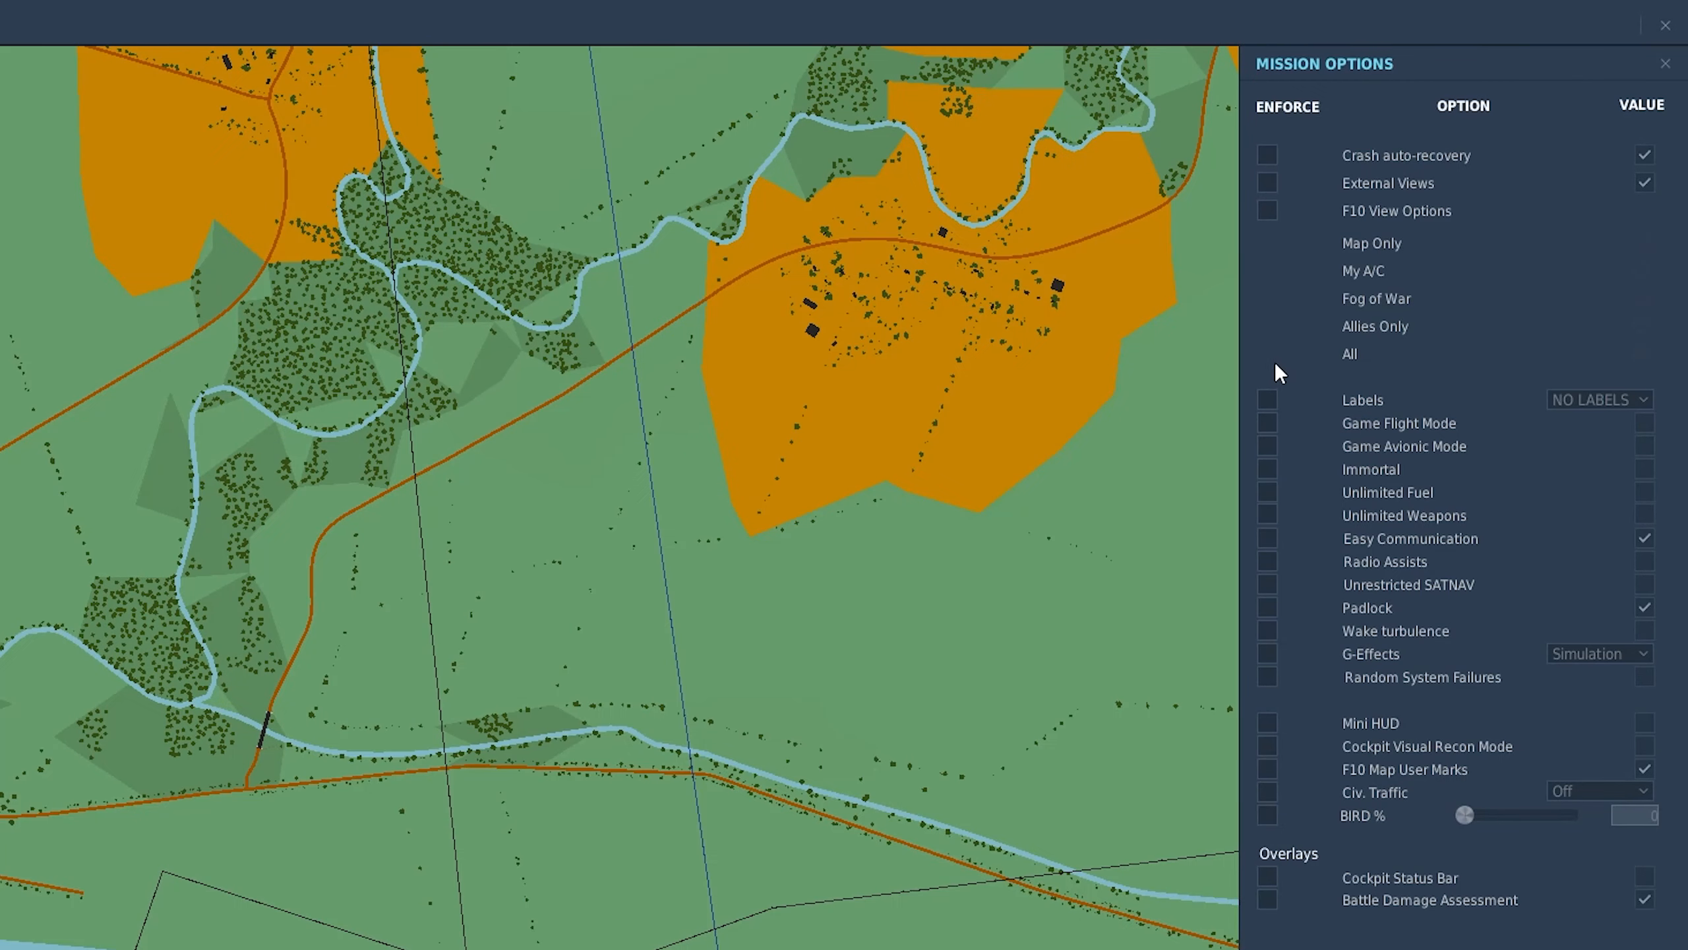
mouse_move(1279, 419)
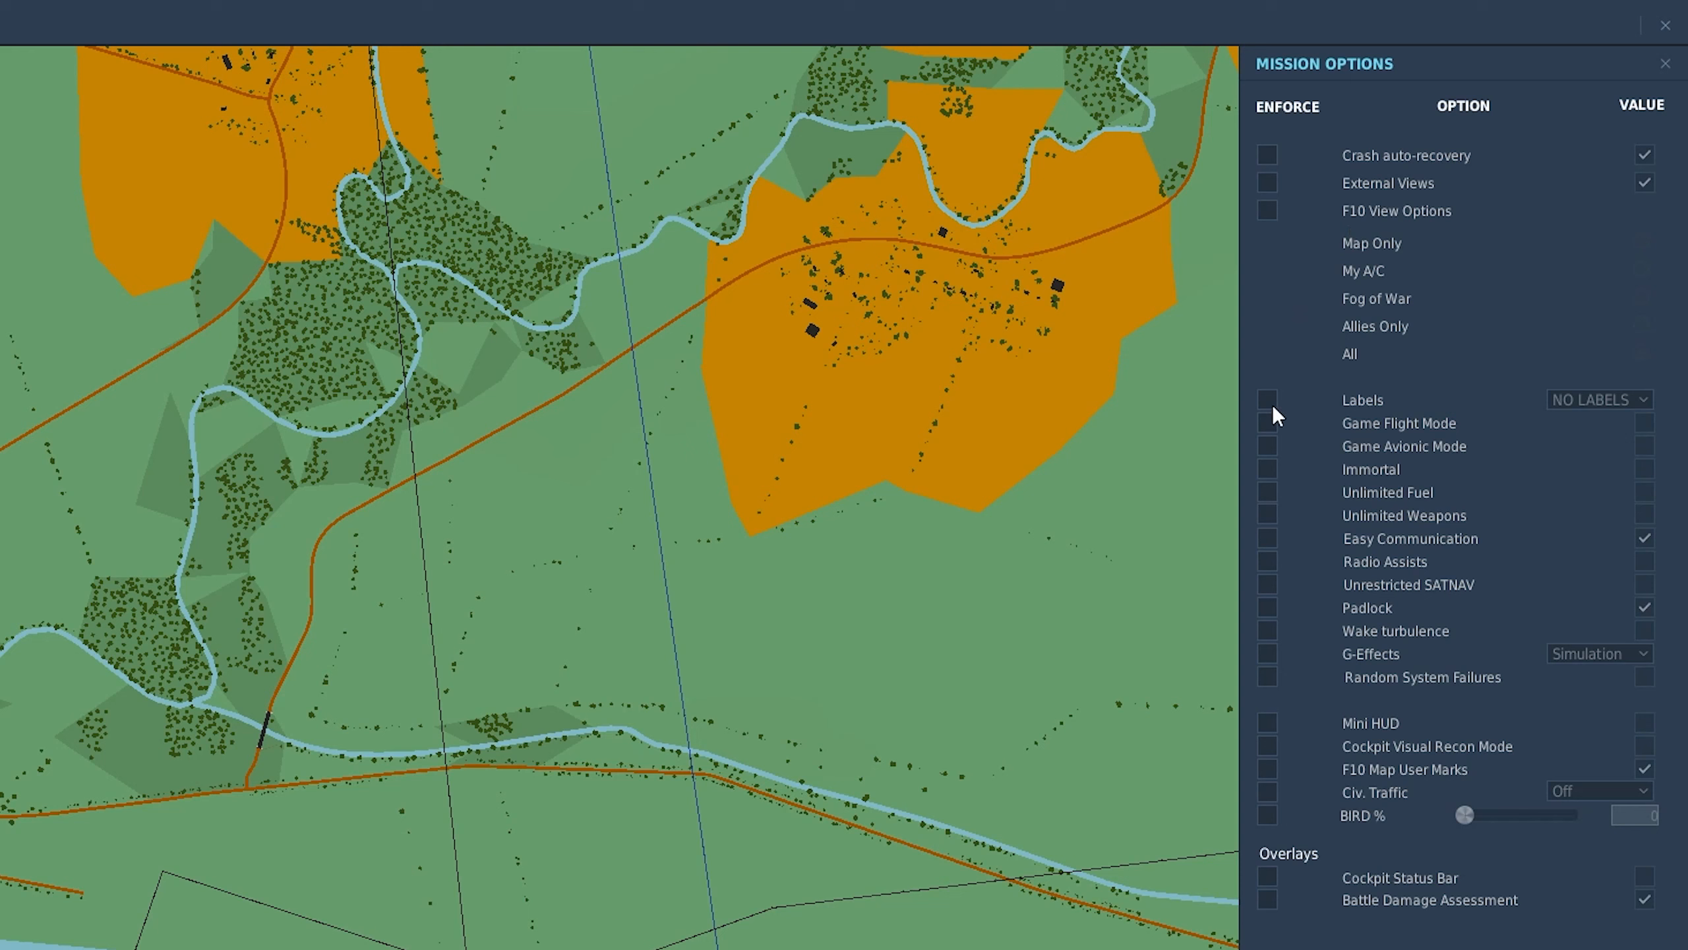
left_click(1598, 399)
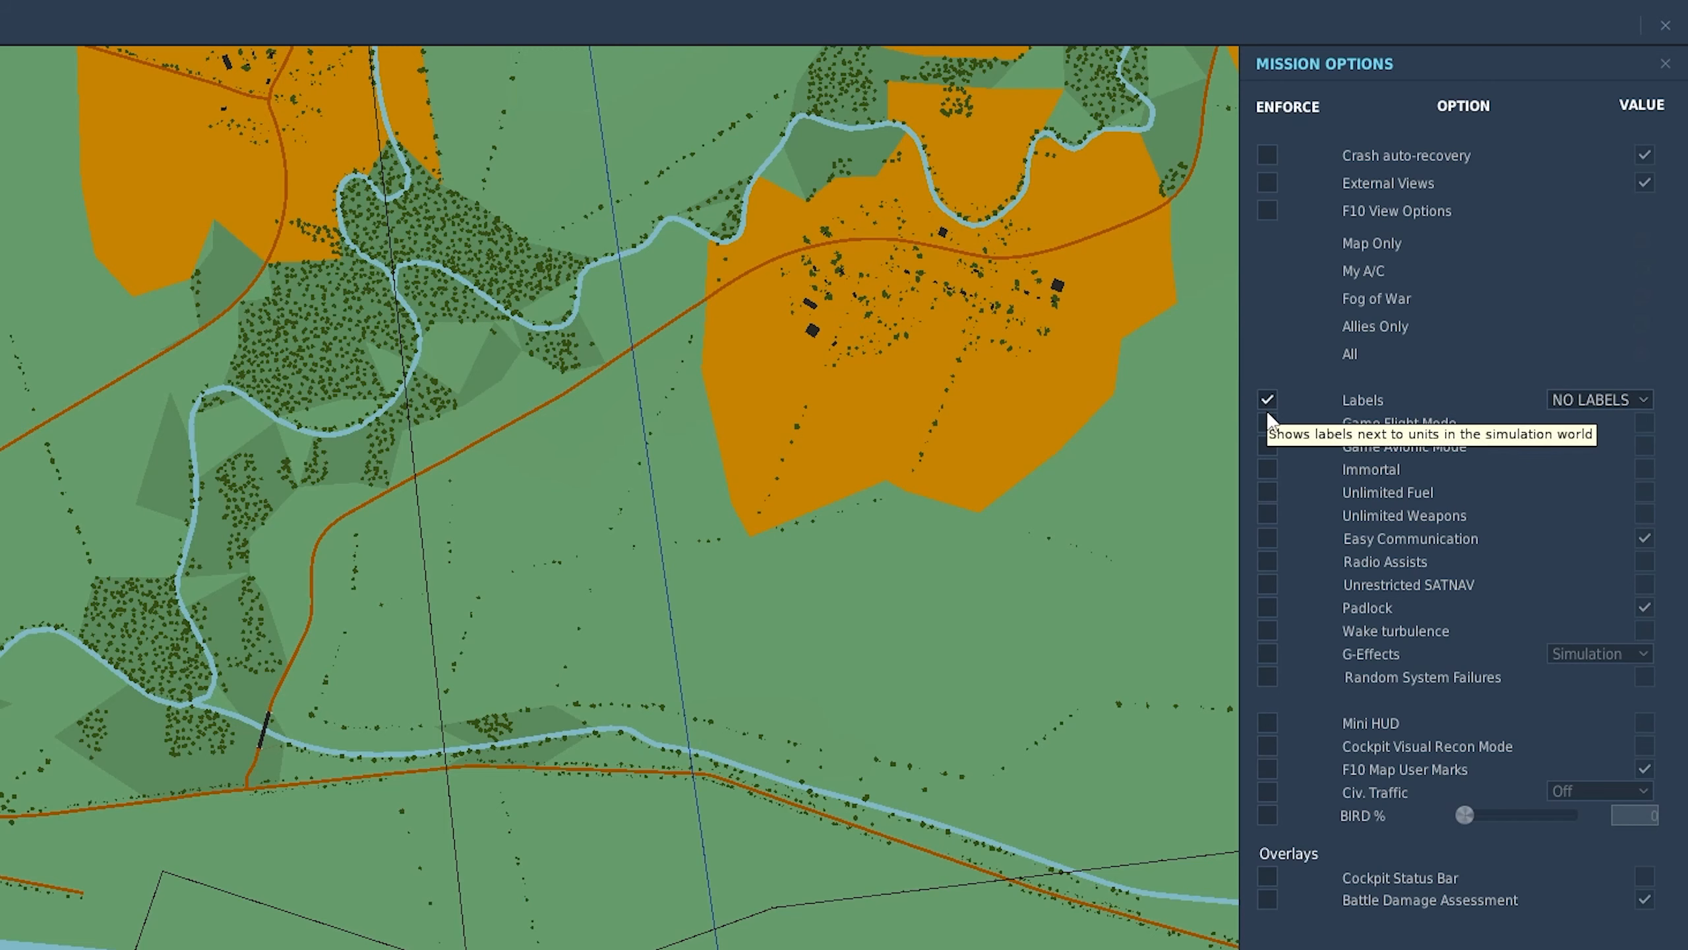
mouse_move(1499, 696)
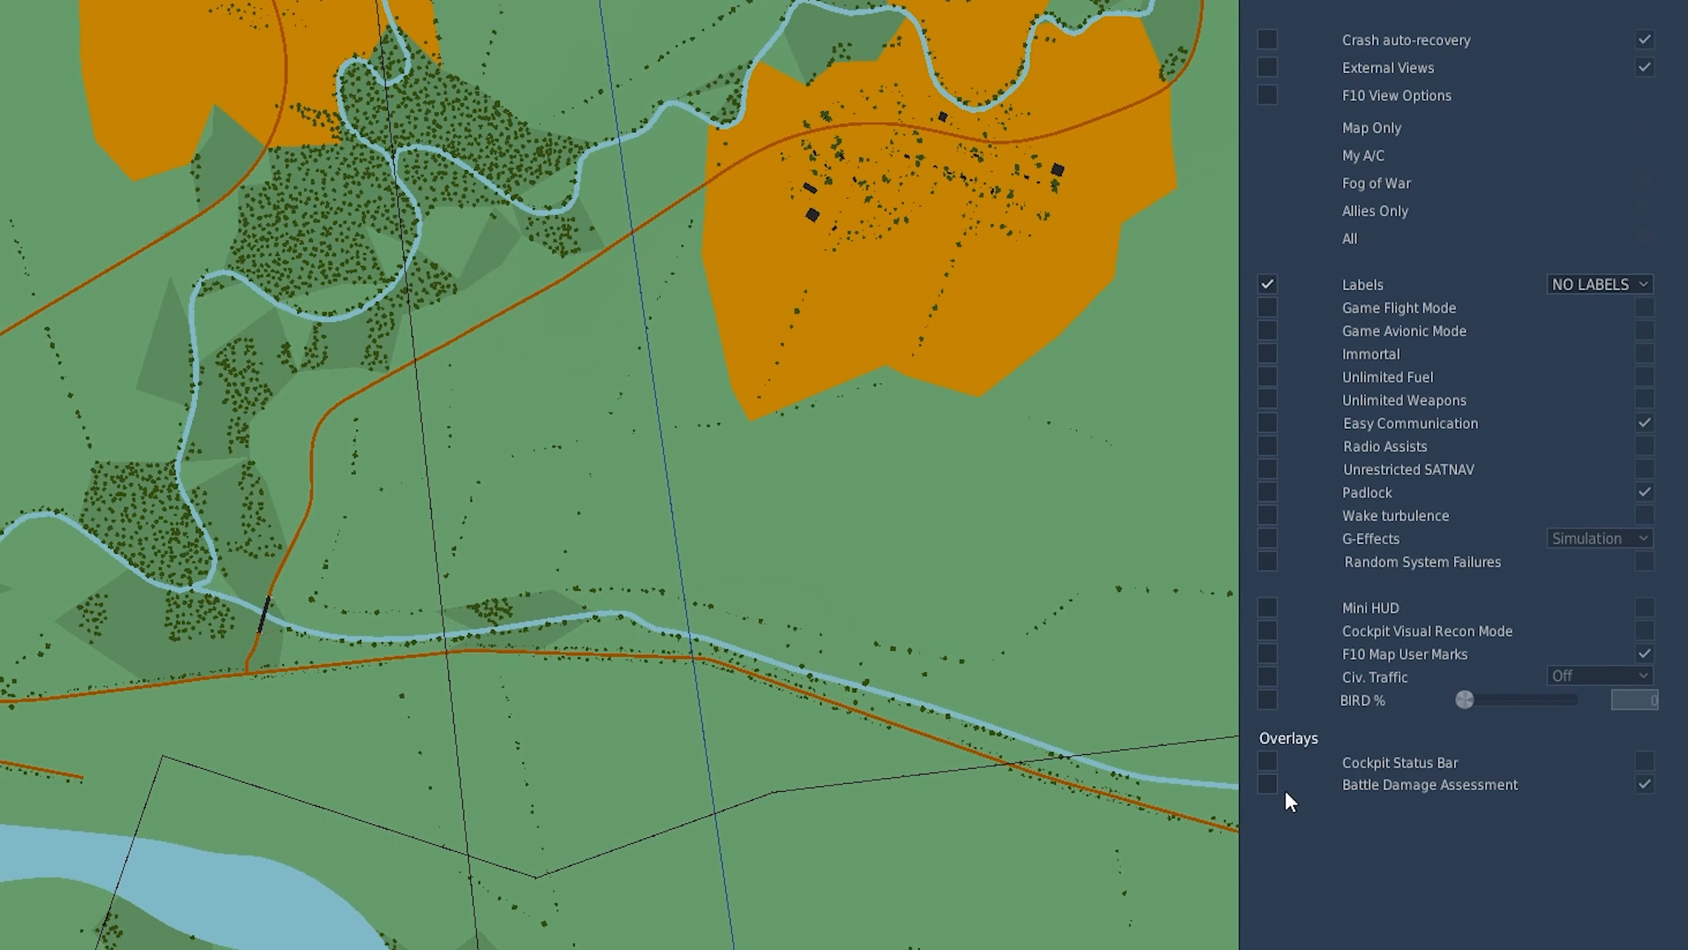
mouse_move(1269, 783)
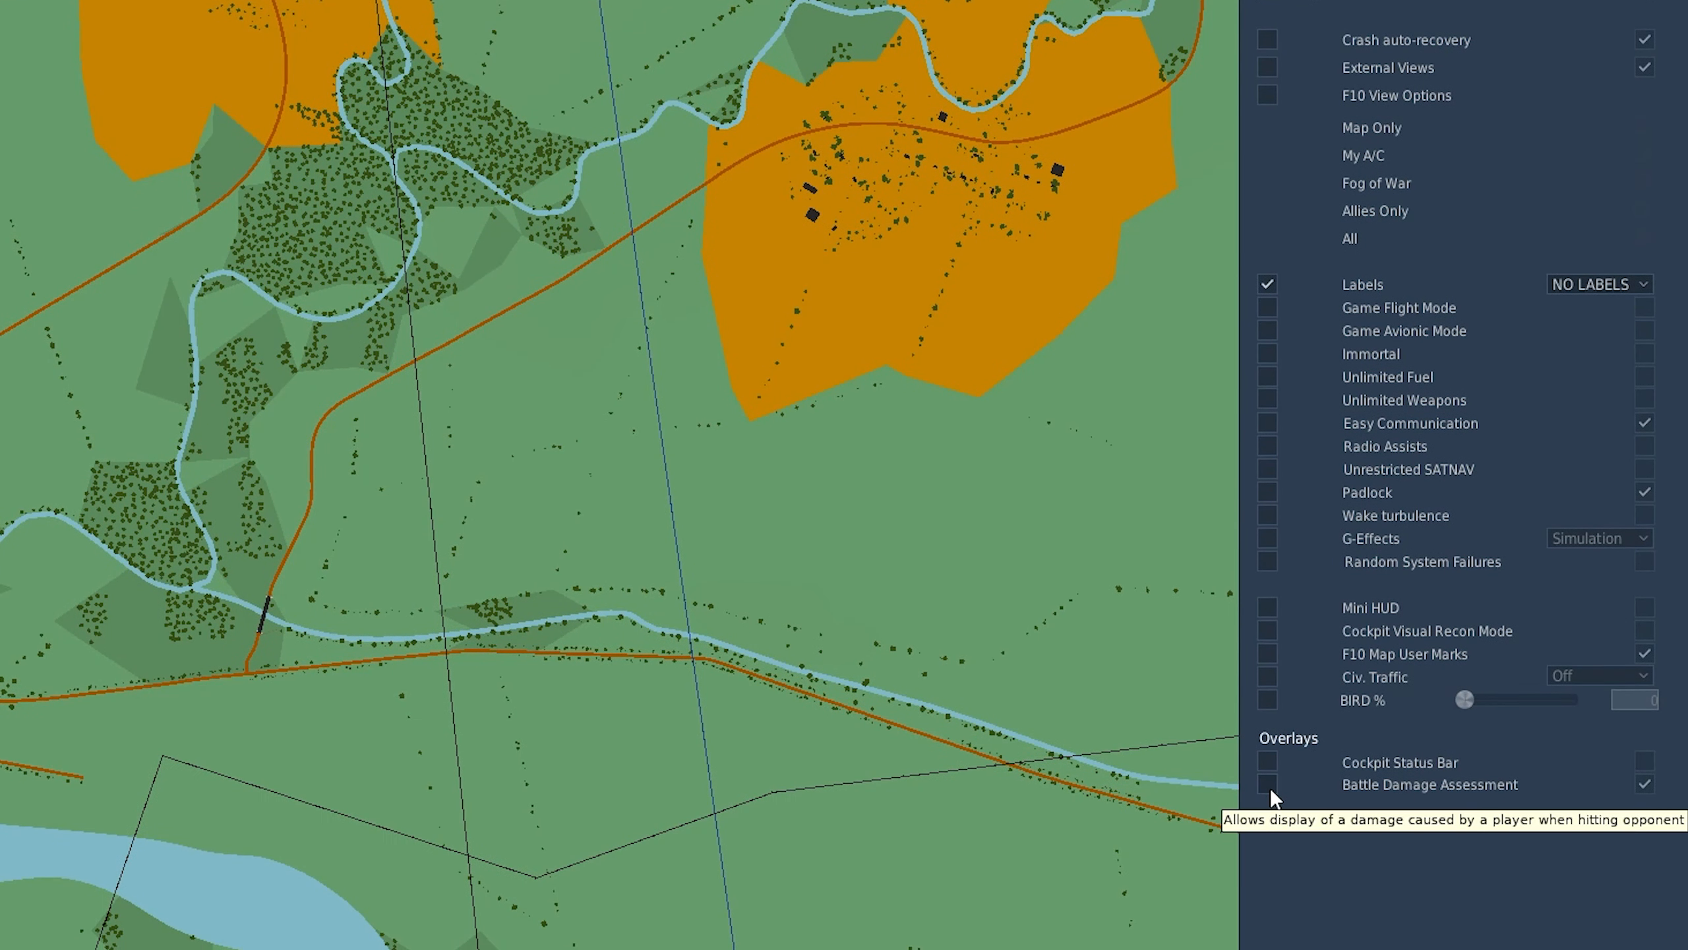
left_click(1267, 782)
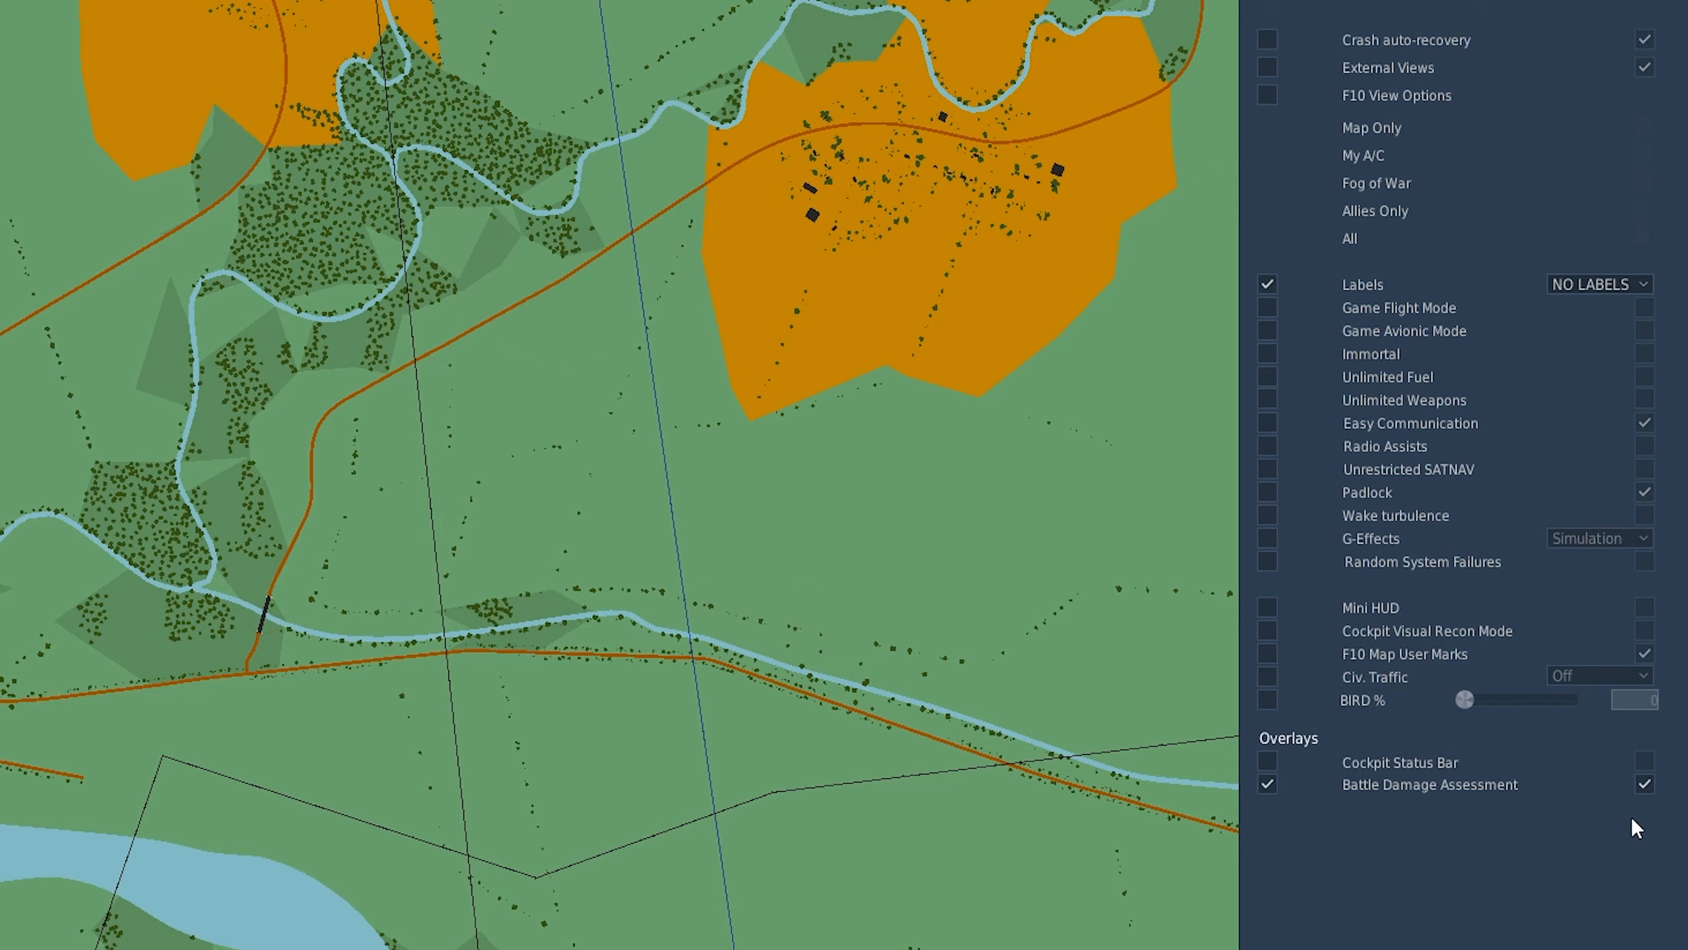
left_click(1645, 782)
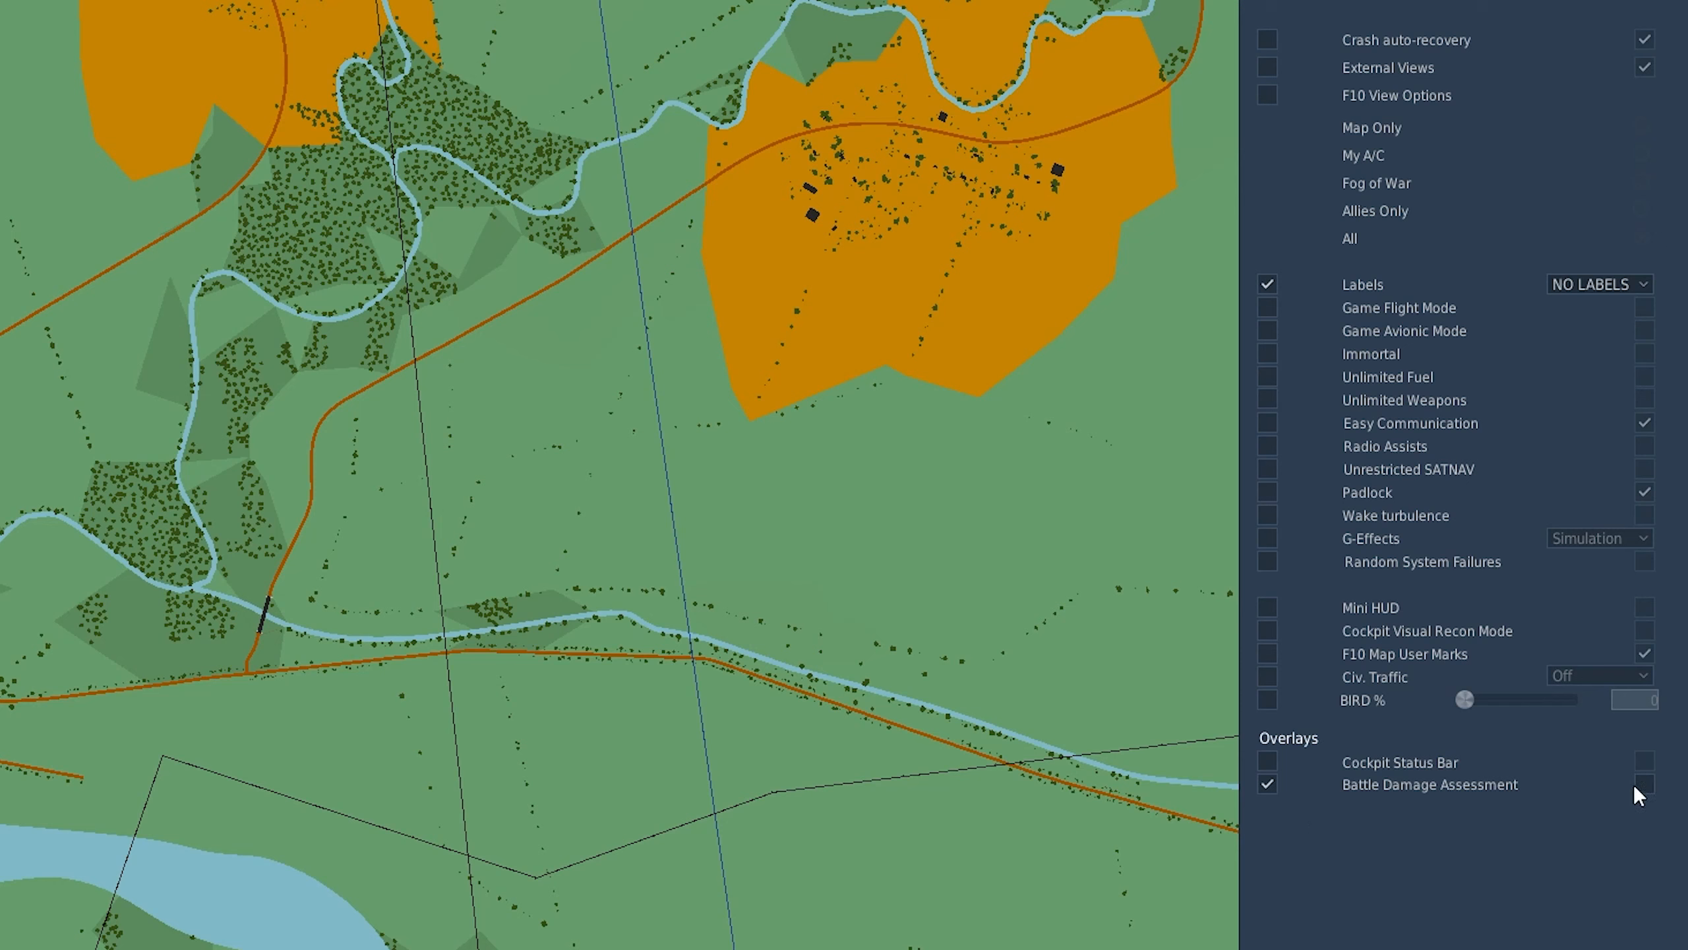
mouse_move(1582, 830)
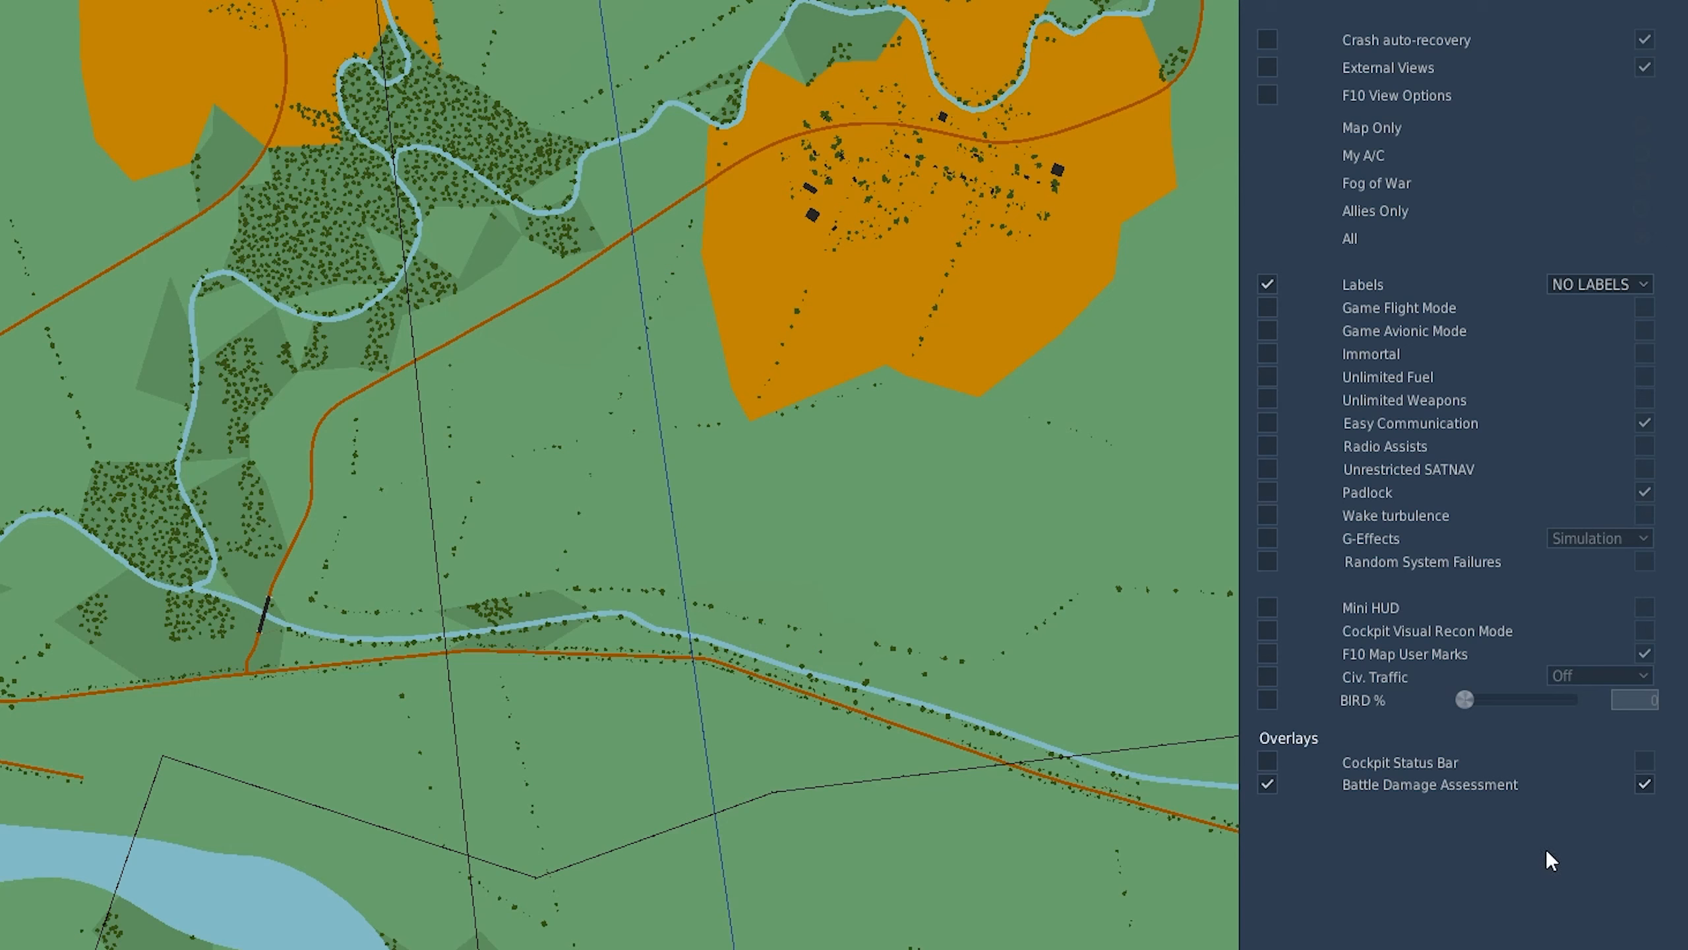
left_click(1267, 782)
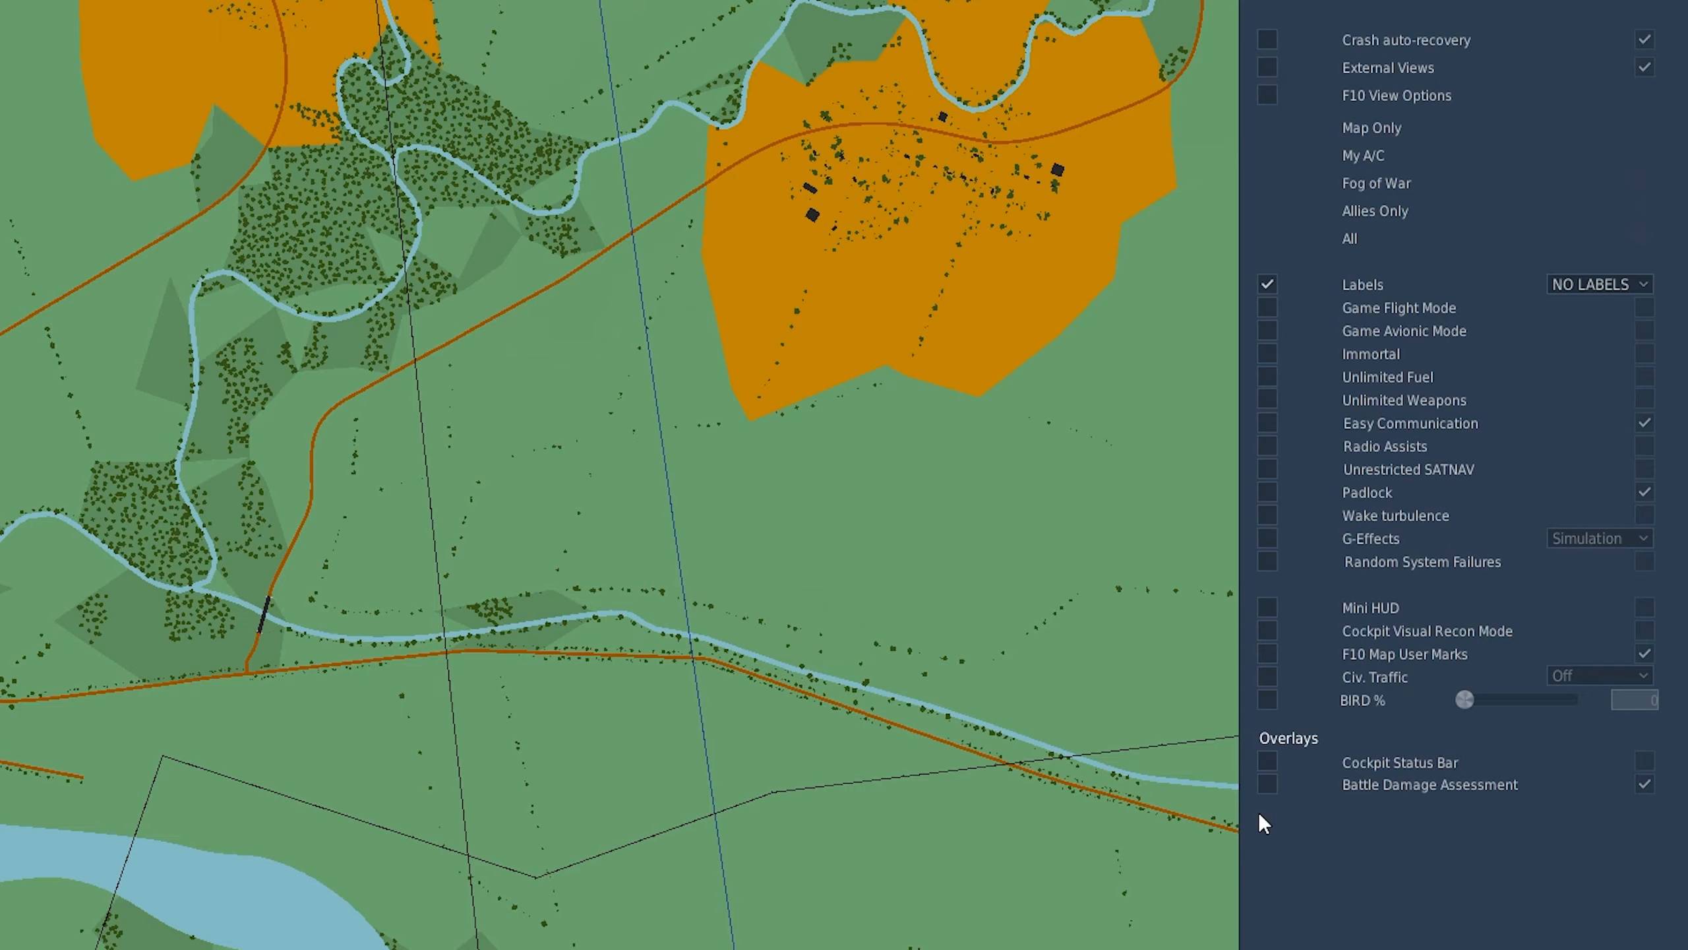
mouse_move(1560, 781)
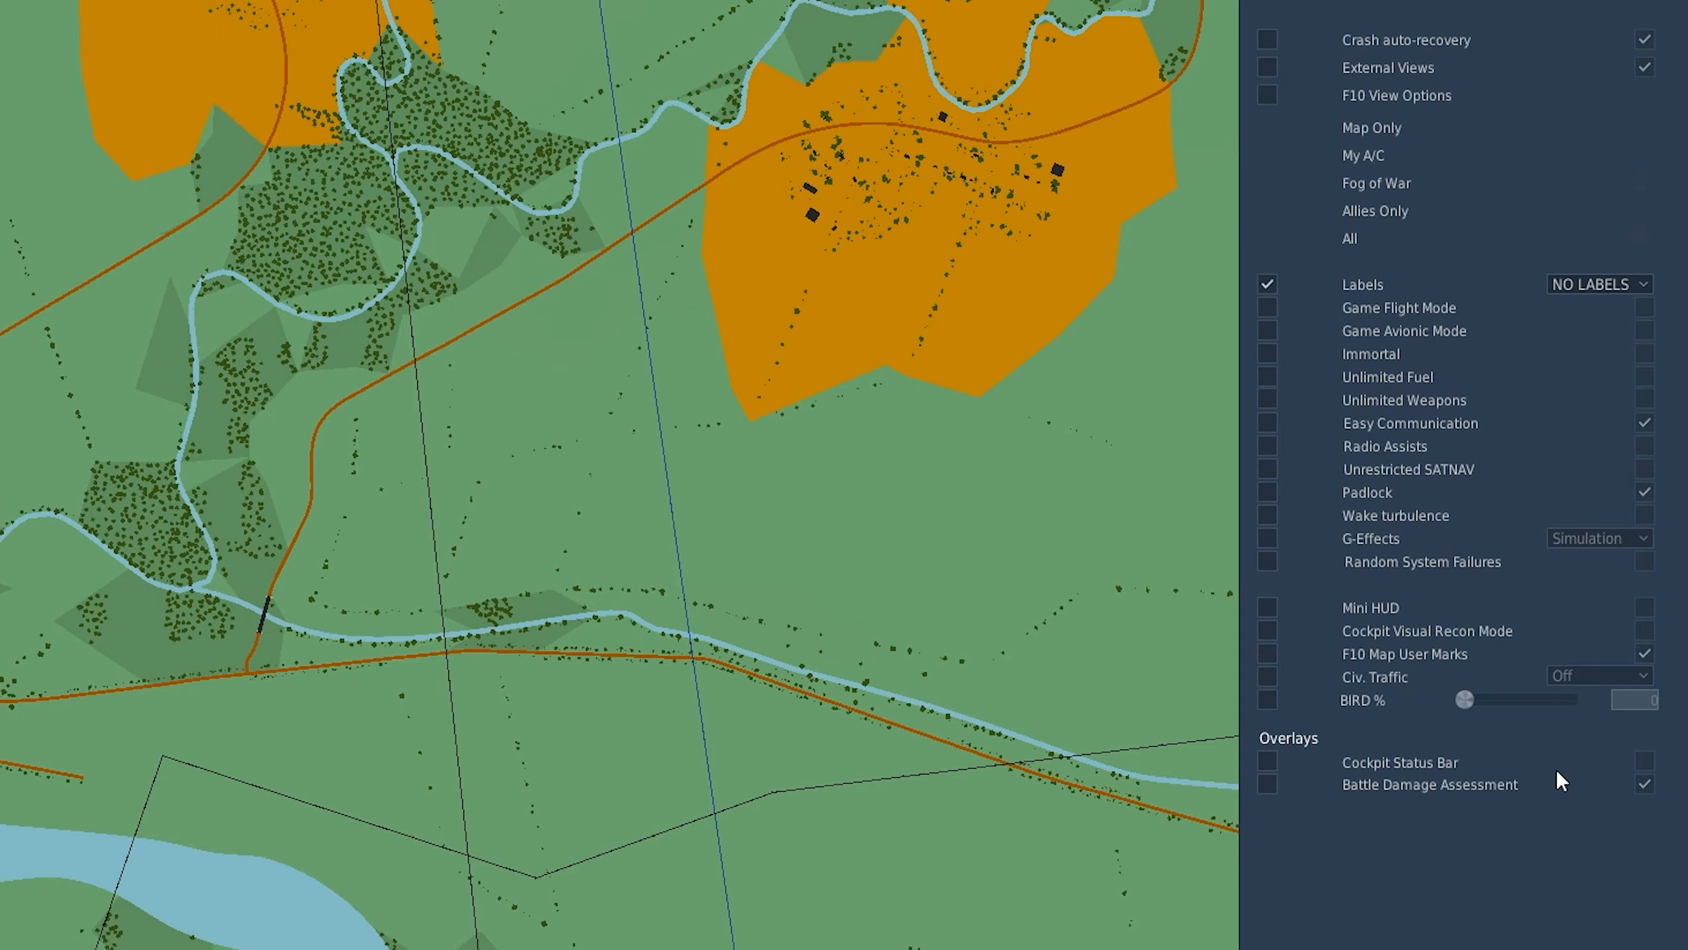